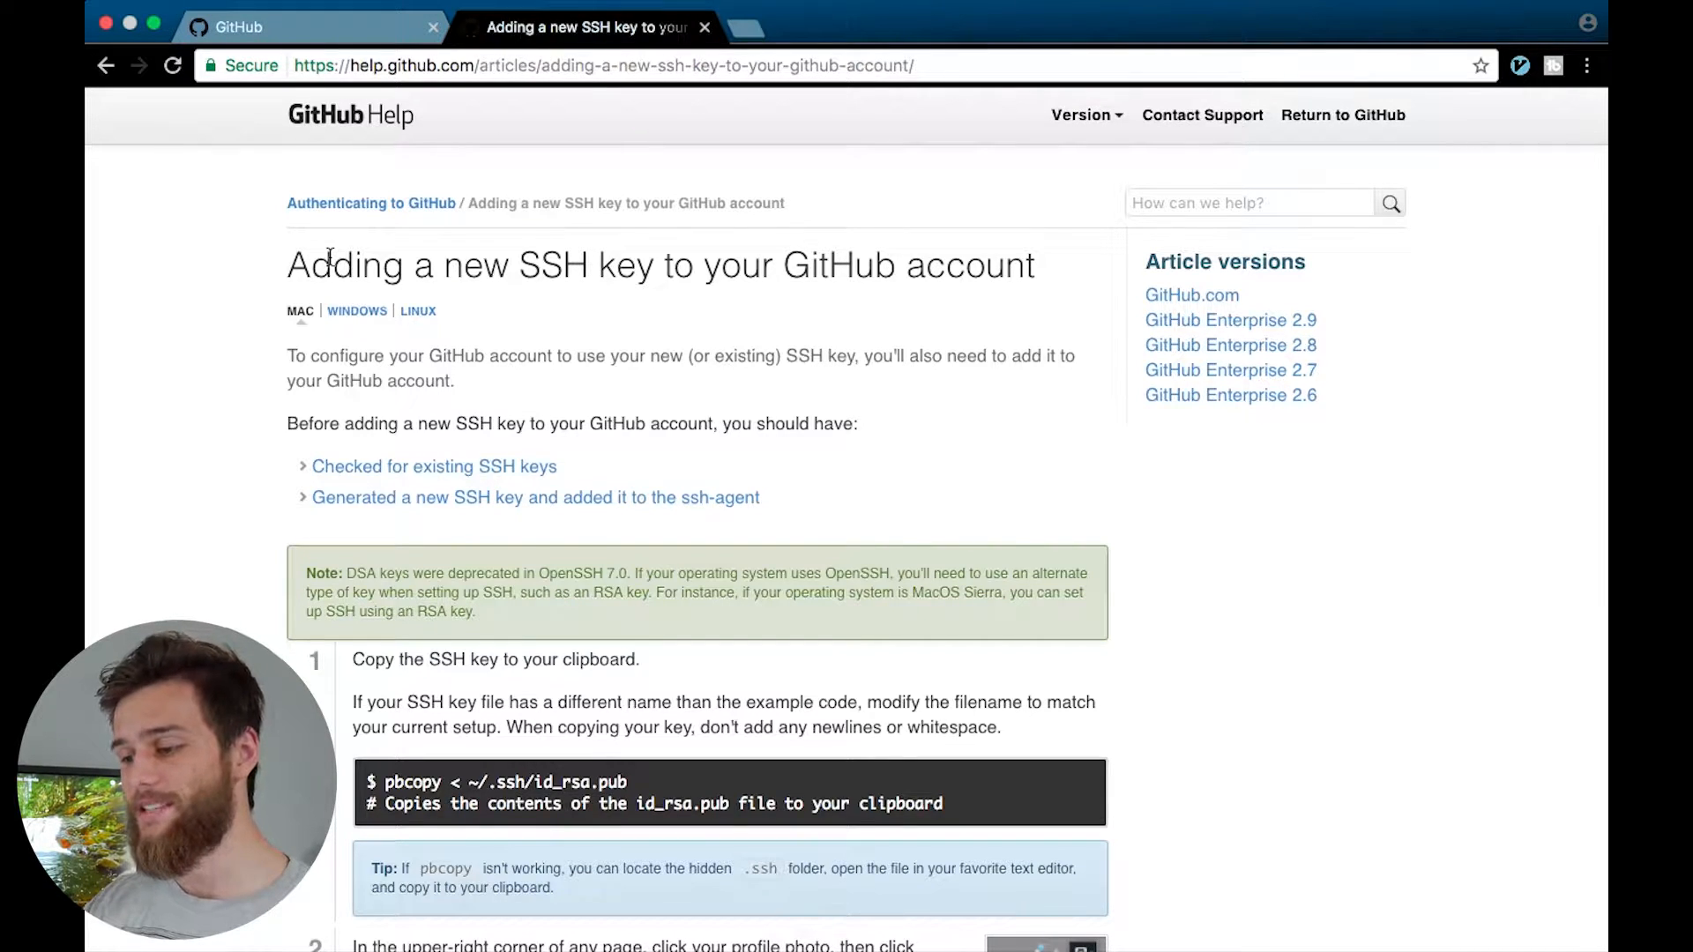
# Step: Skim the 'Adding a new SSH key to your GitHub account' article up and down
pyautogui.scroll(-3)
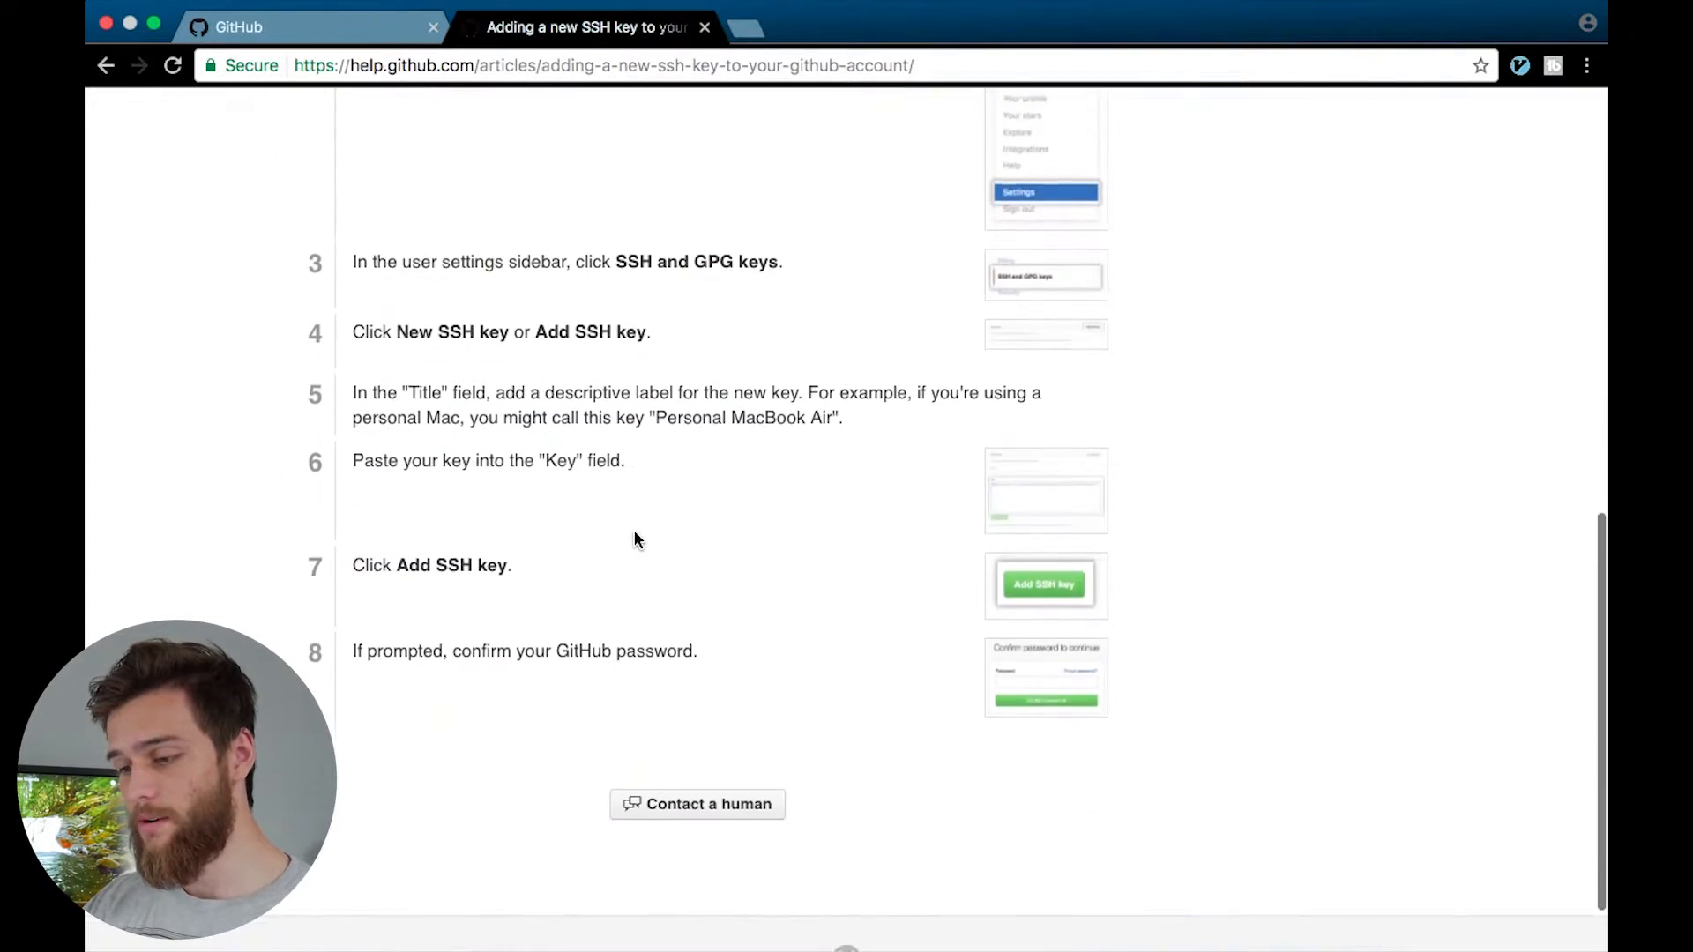
pyautogui.scroll(3)
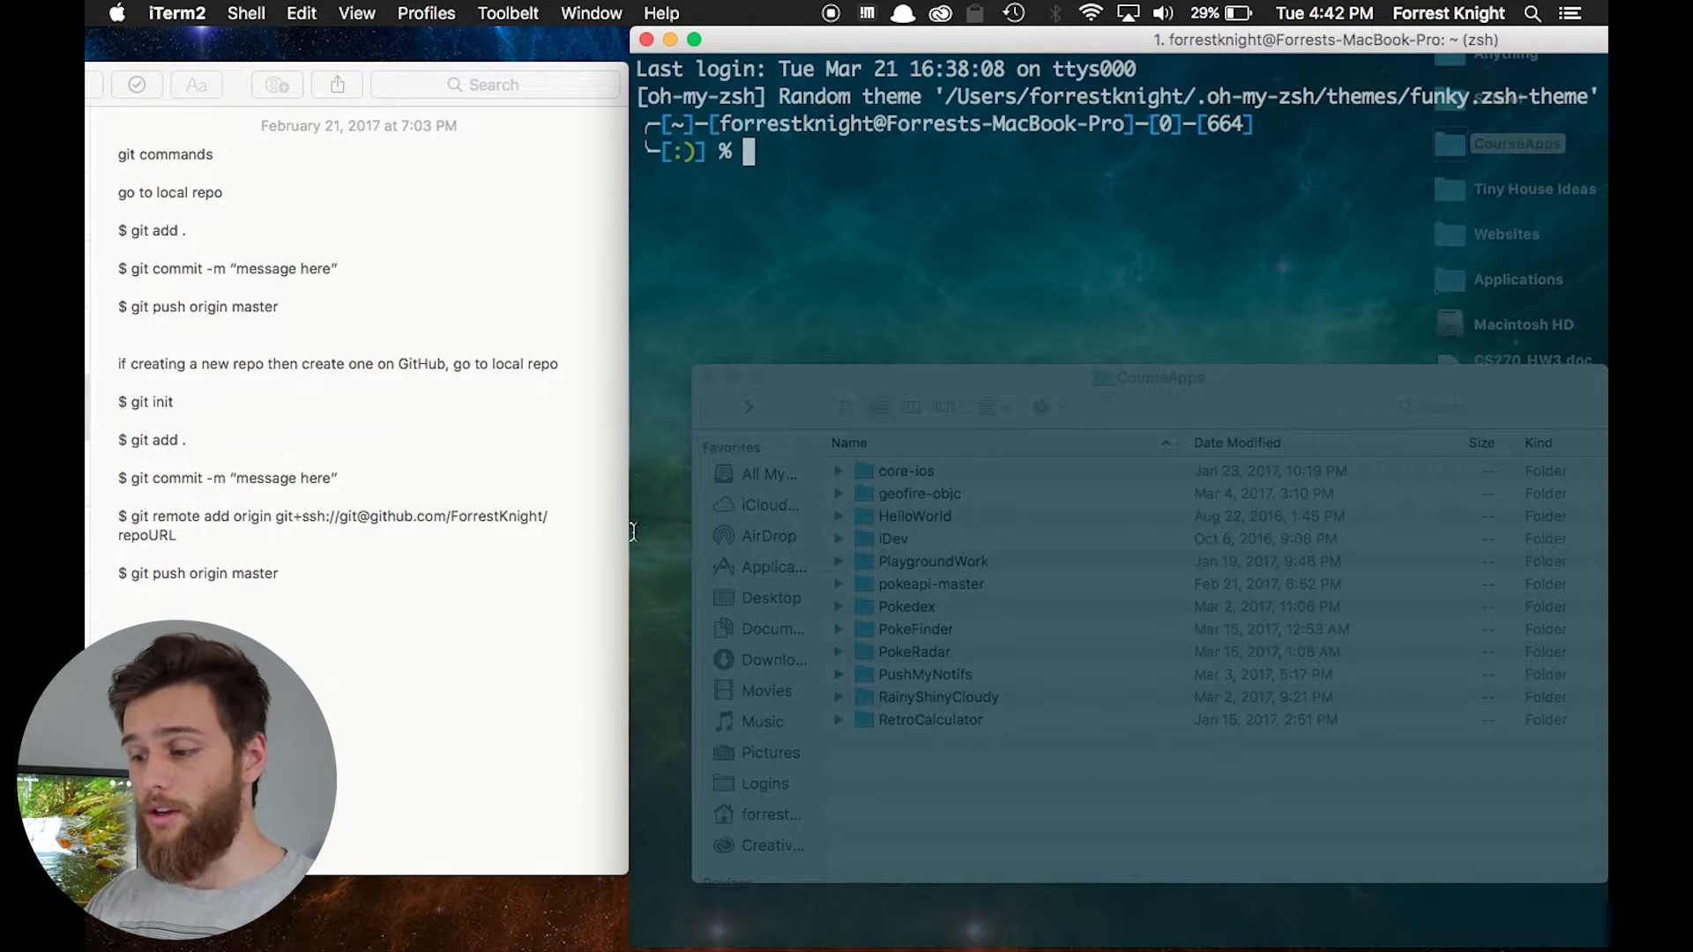
# Step: Change directory to Desktop/CourseApps, completing the folder name with Tab
pyautogui.write('cd')
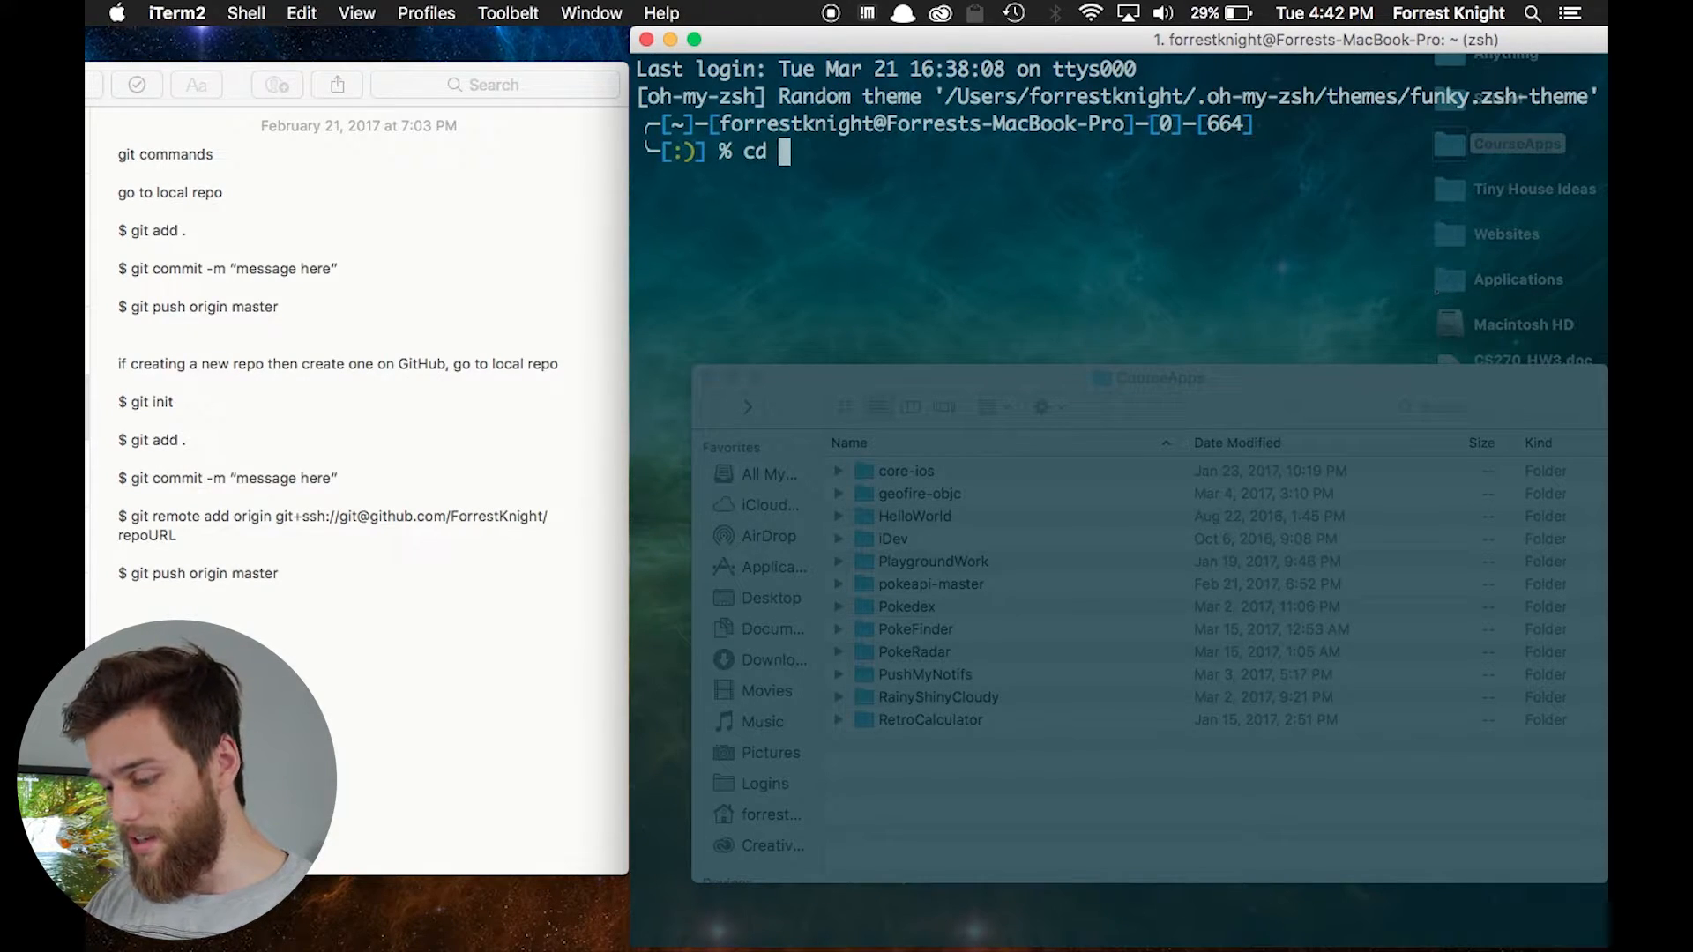
pyautogui.write('Desktop/')
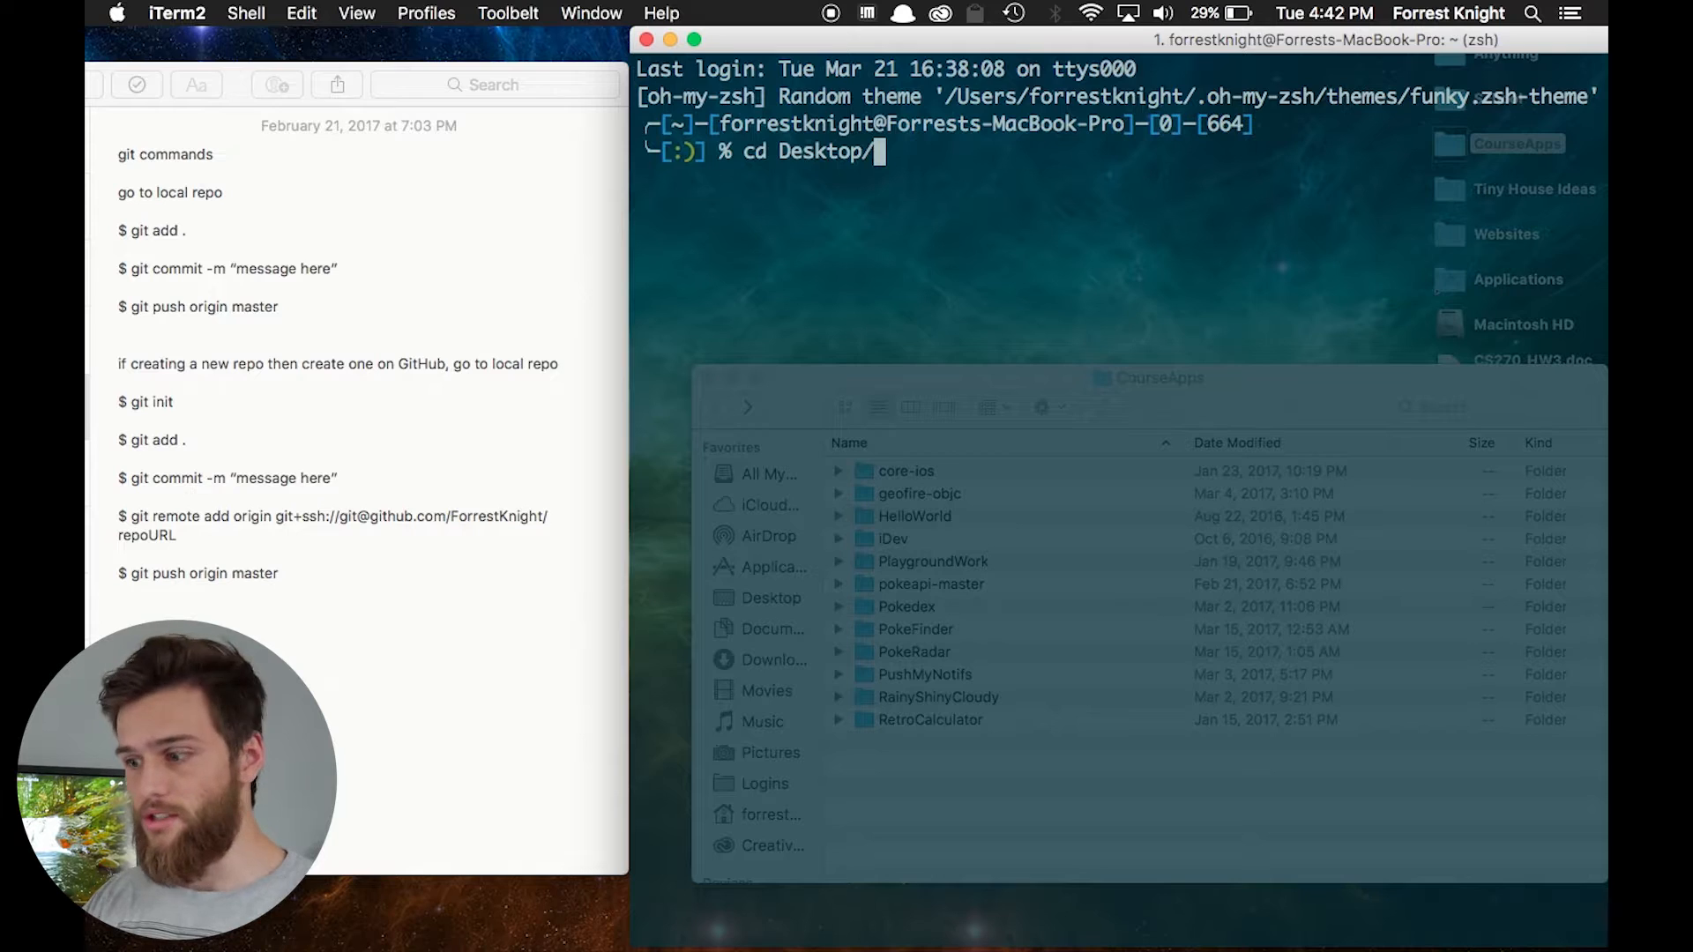
pyautogui.write('Course')
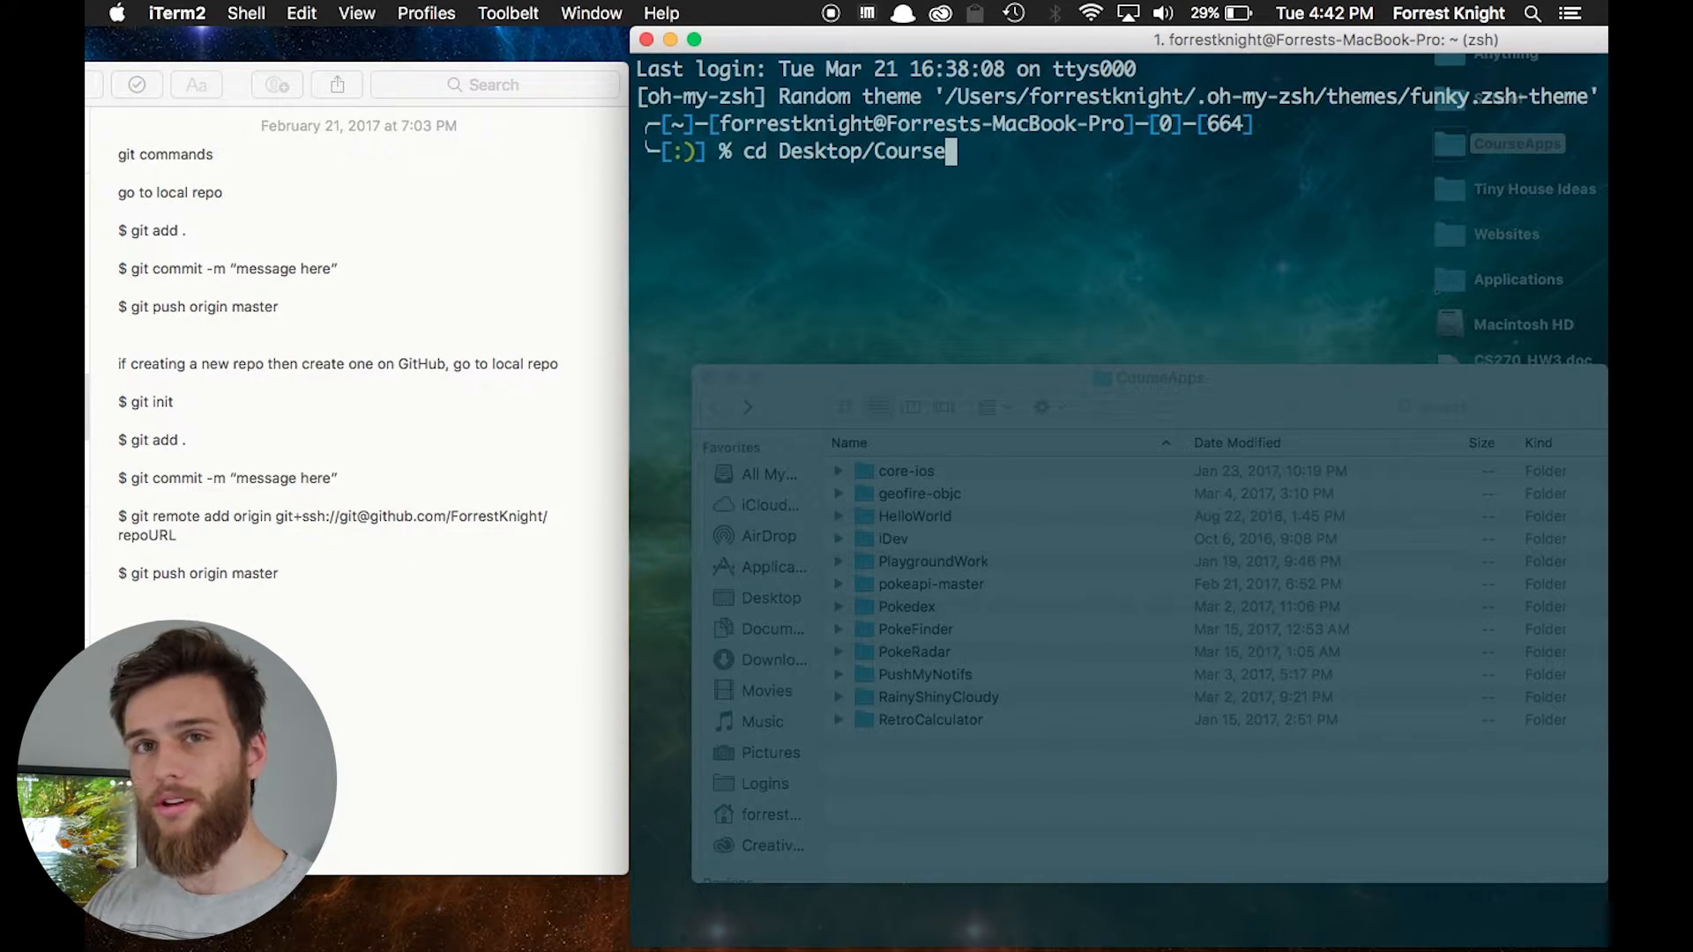
pyautogui.press('Tab')
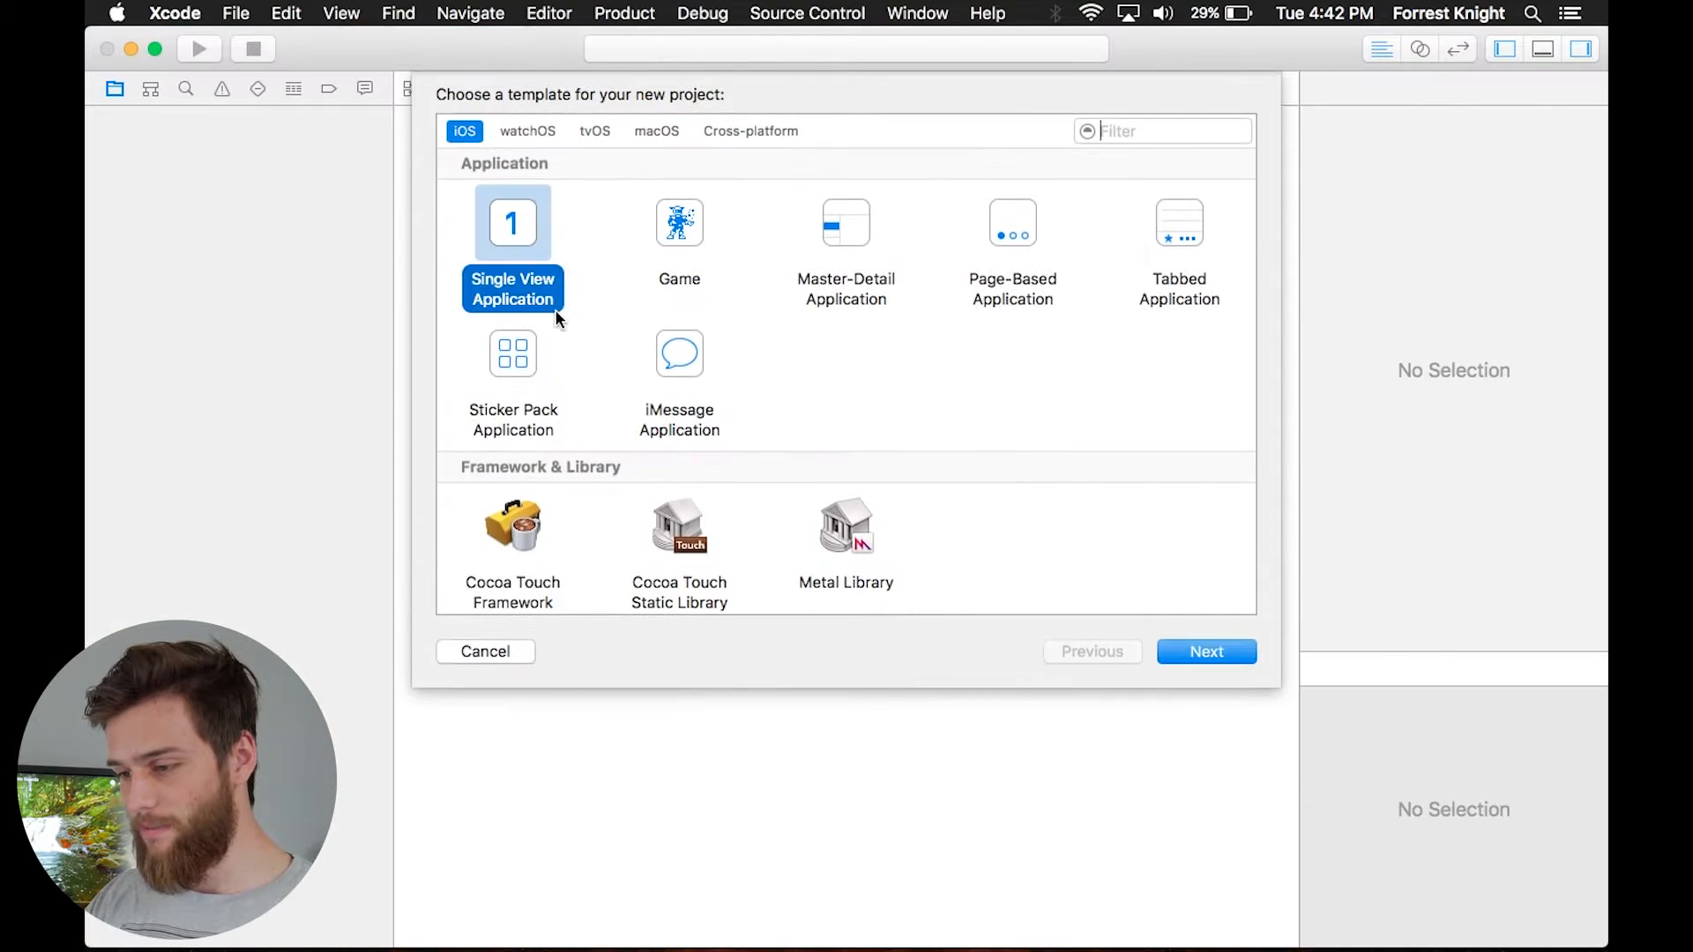
# Step: Create a Single View Application named Test and save it into CourseApps
pyautogui.click(1206, 652)
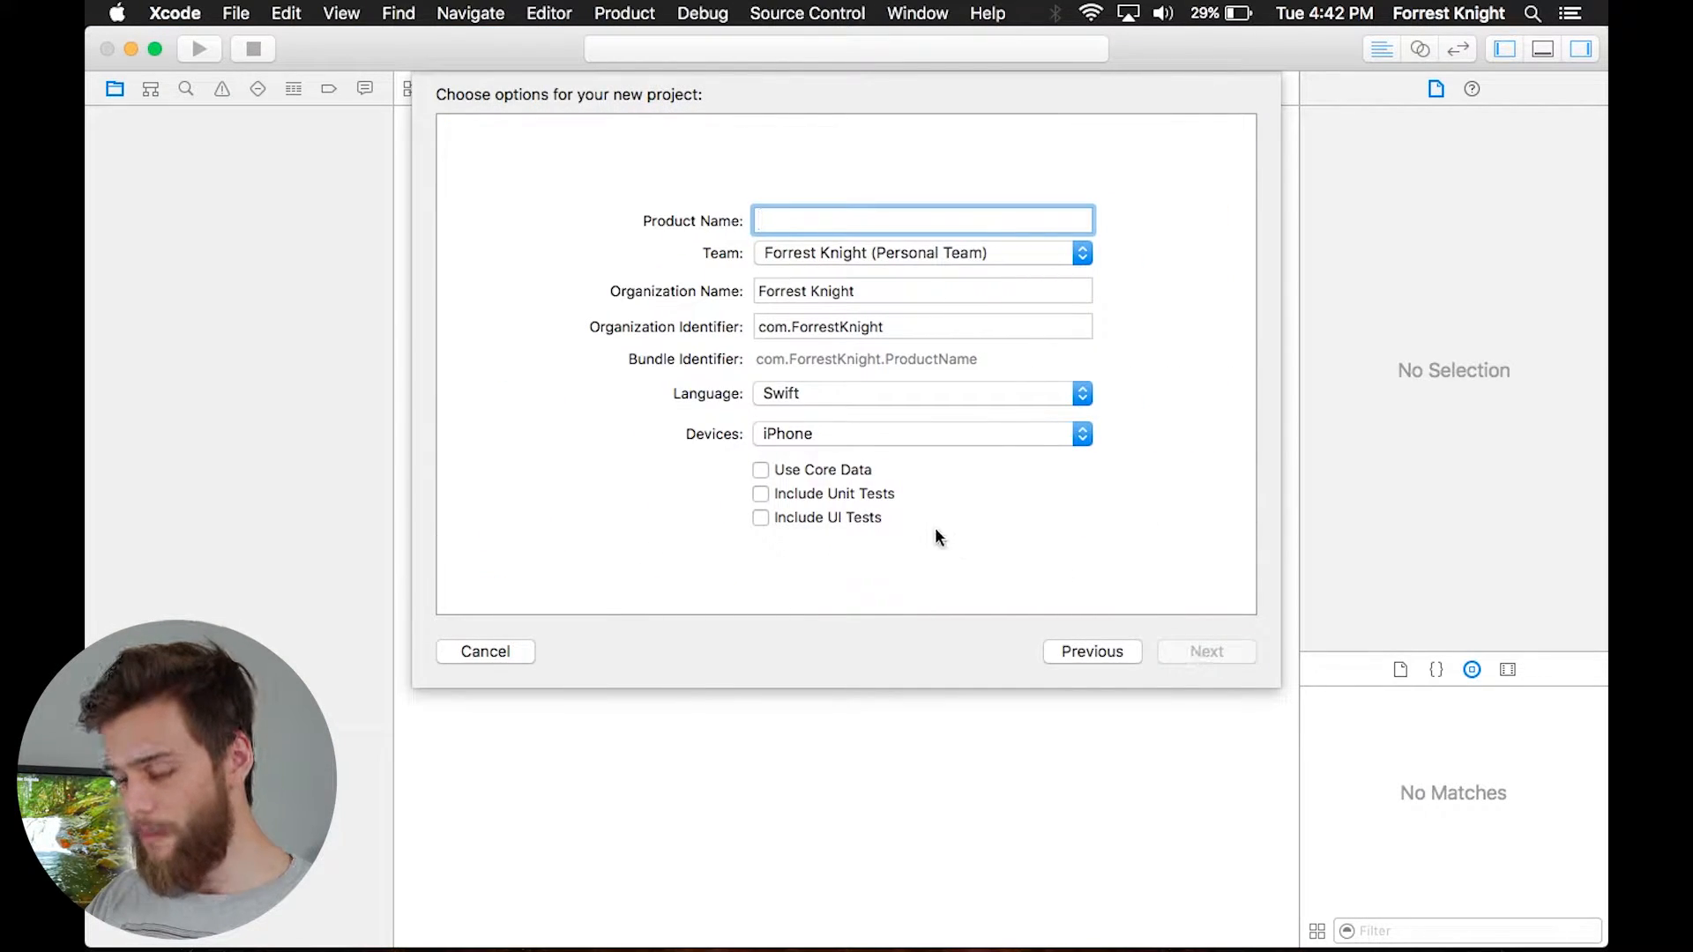
pyautogui.write('Test')
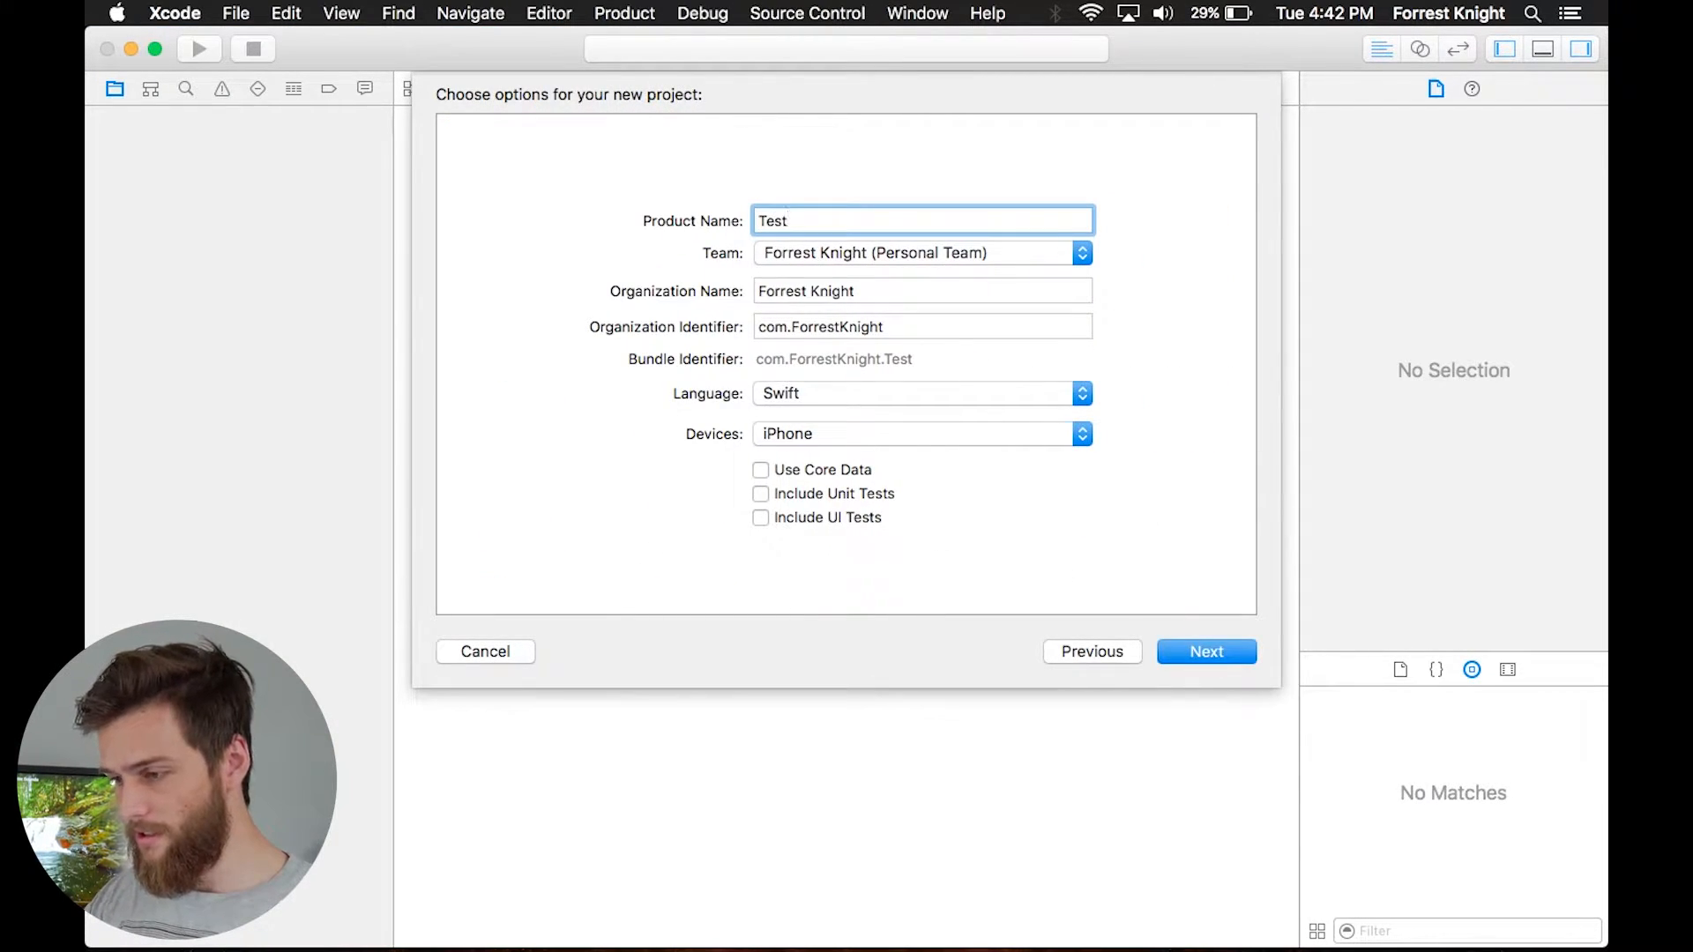
pyautogui.click(1207, 652)
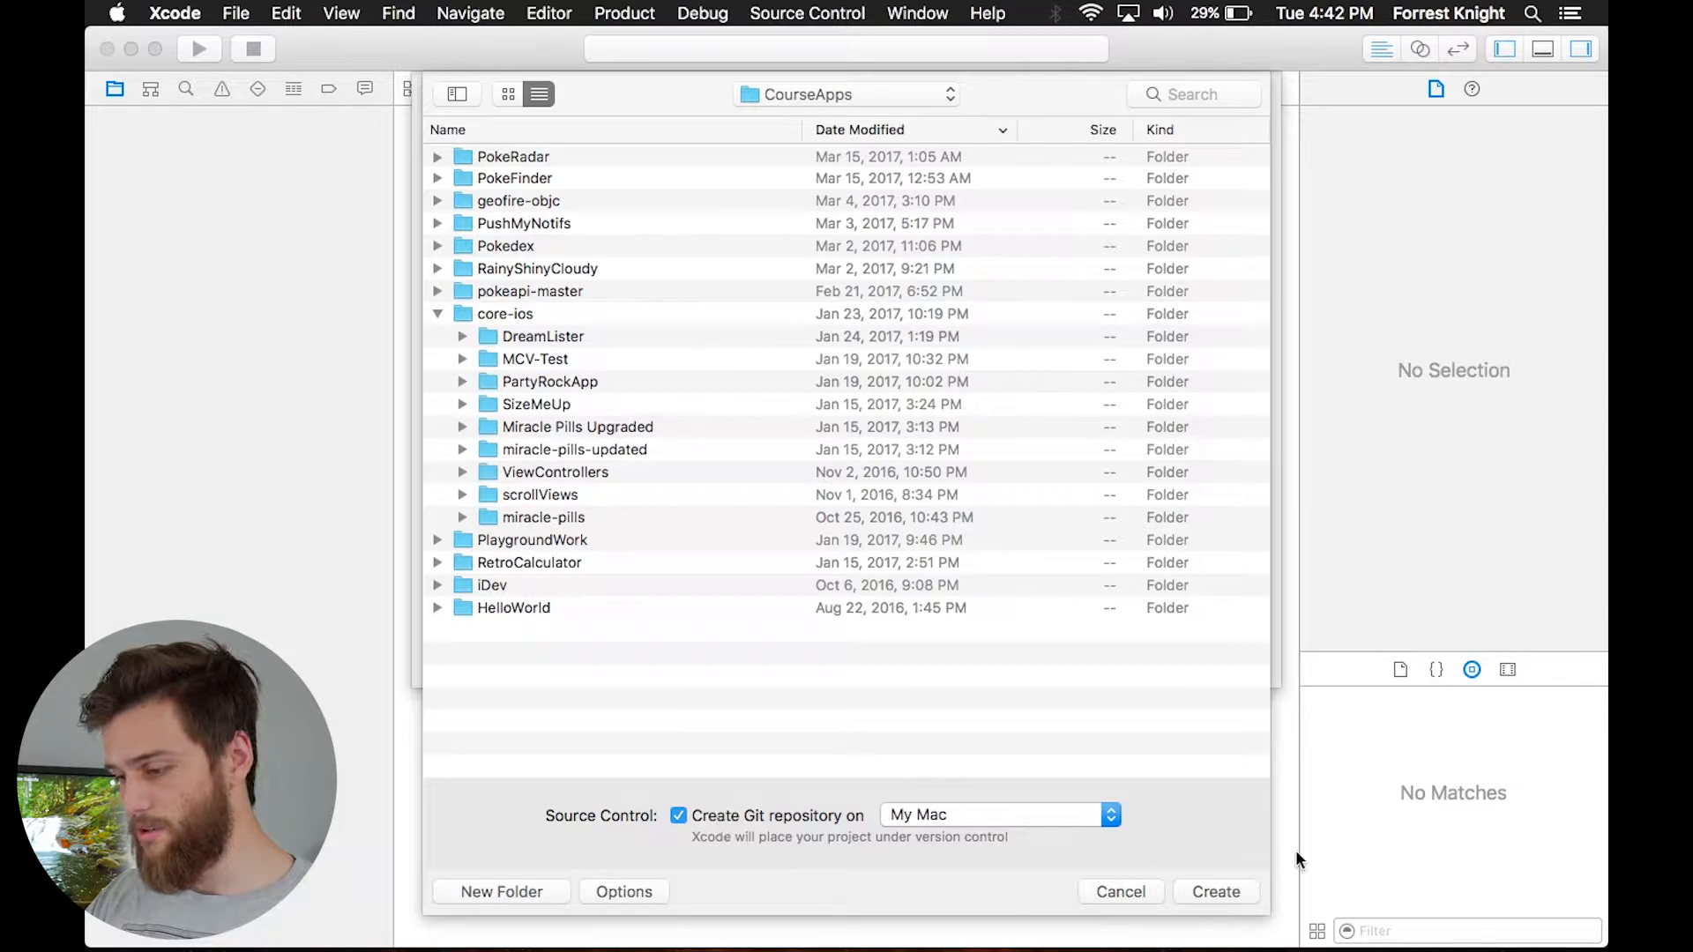
pyautogui.click(1119, 892)
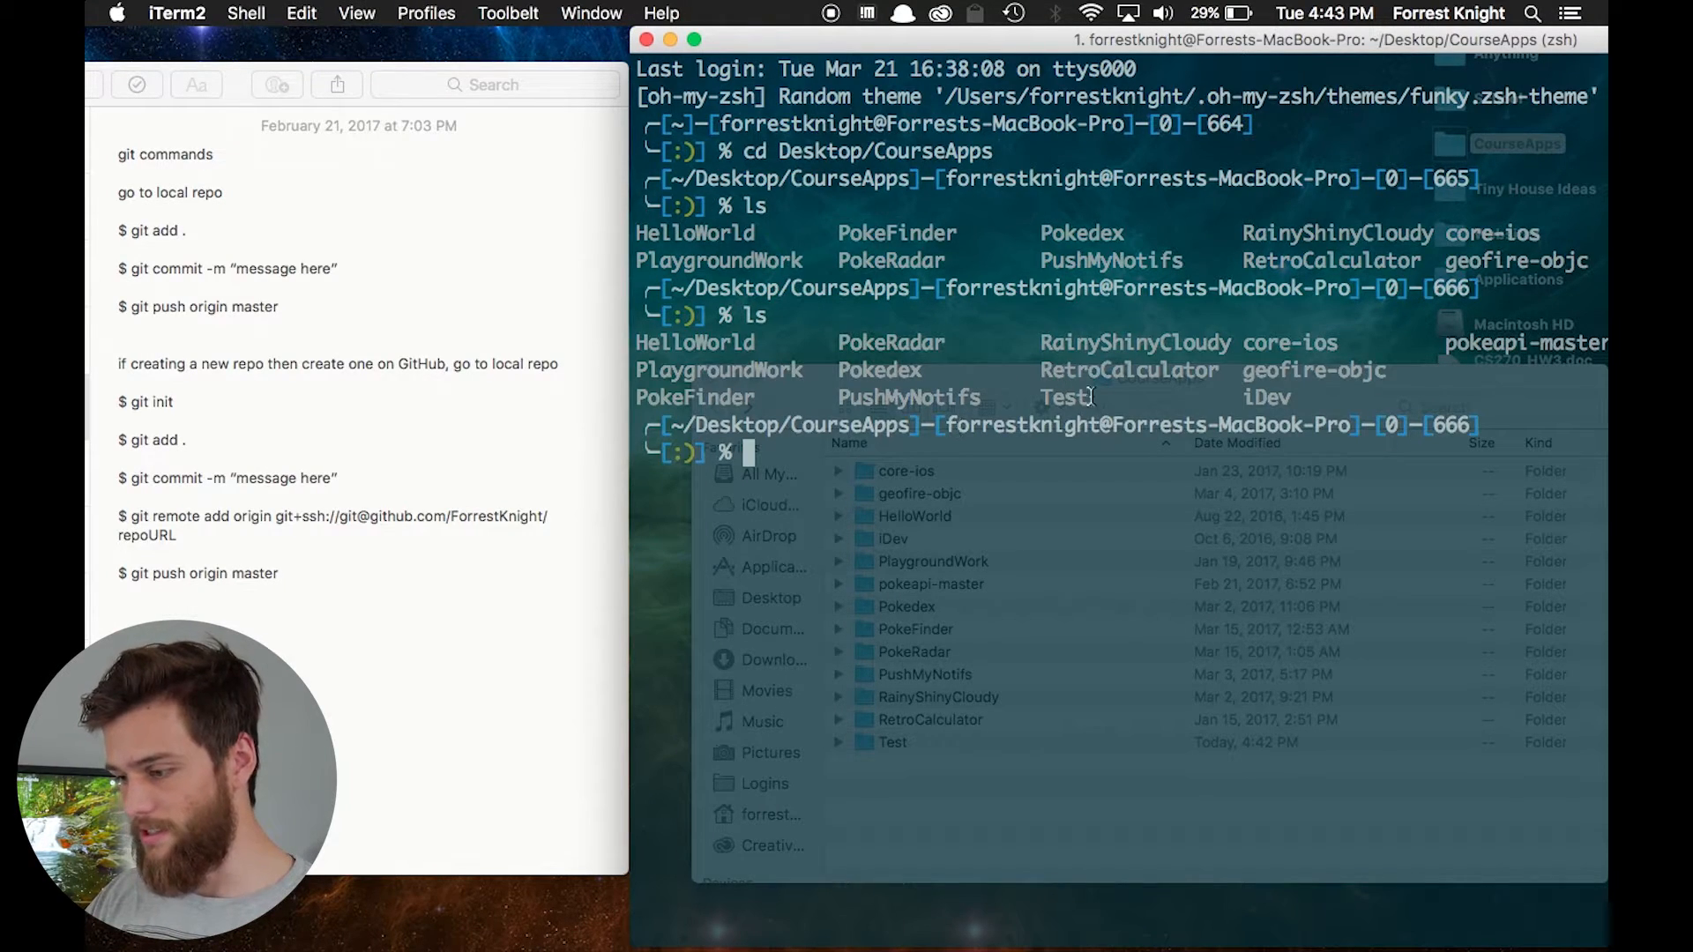
# Step: Enter the Test folder and list Test and Test.xcodeproj inside it
pyautogui.write('cd Test')
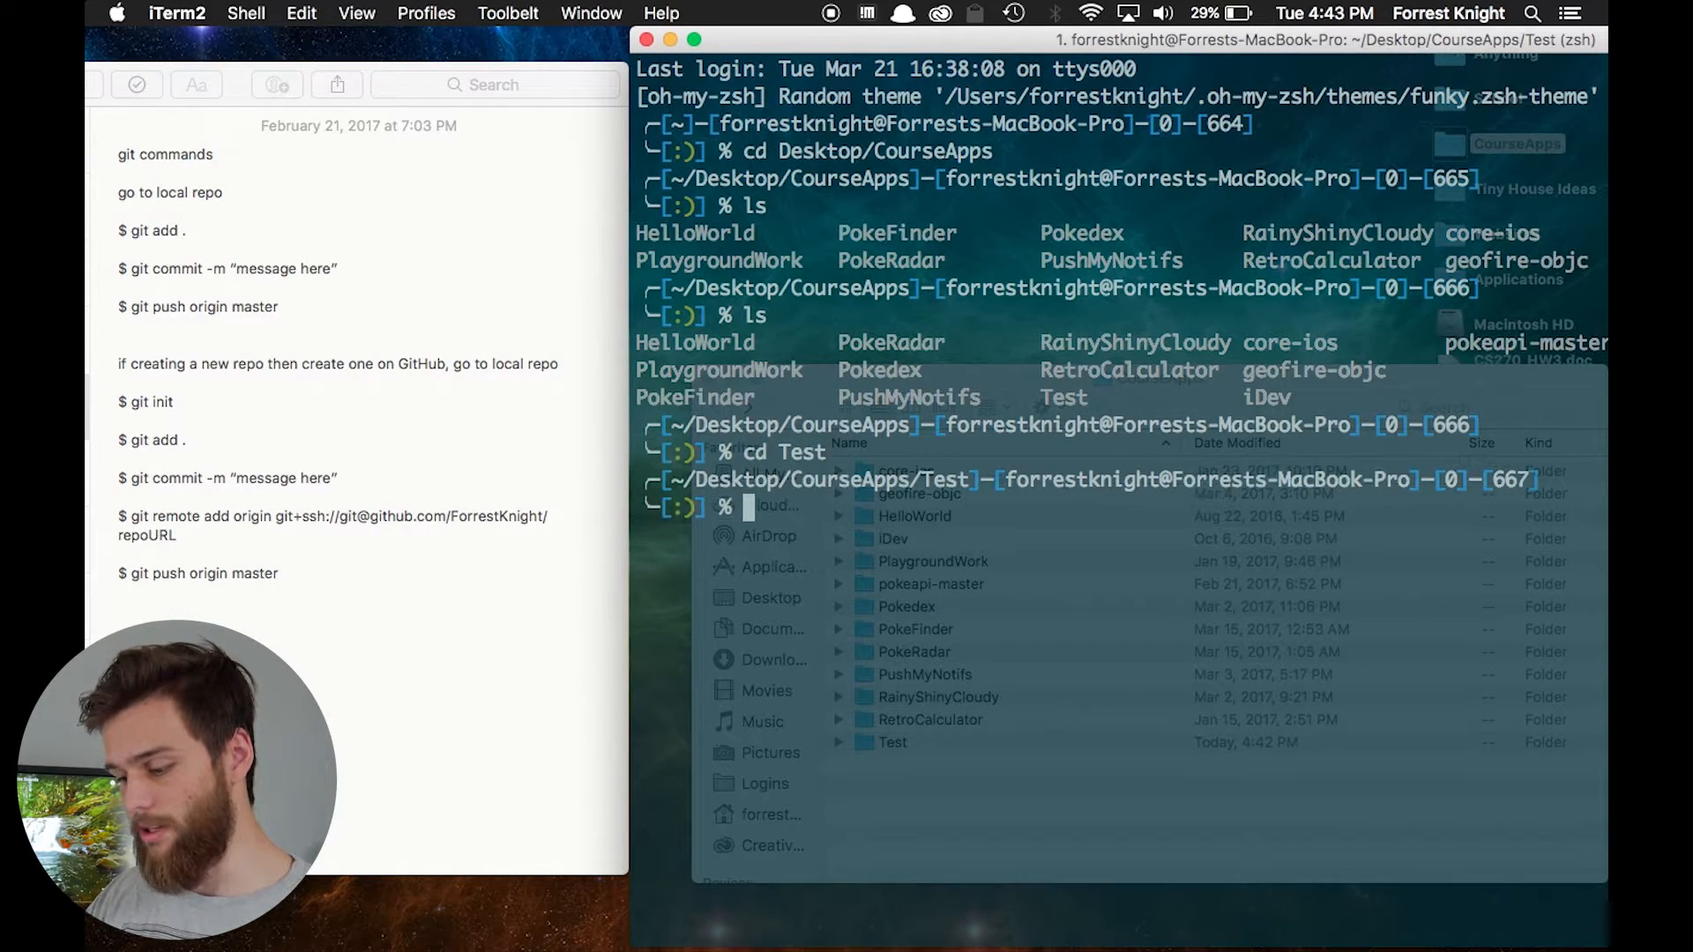
pyautogui.press('Return')
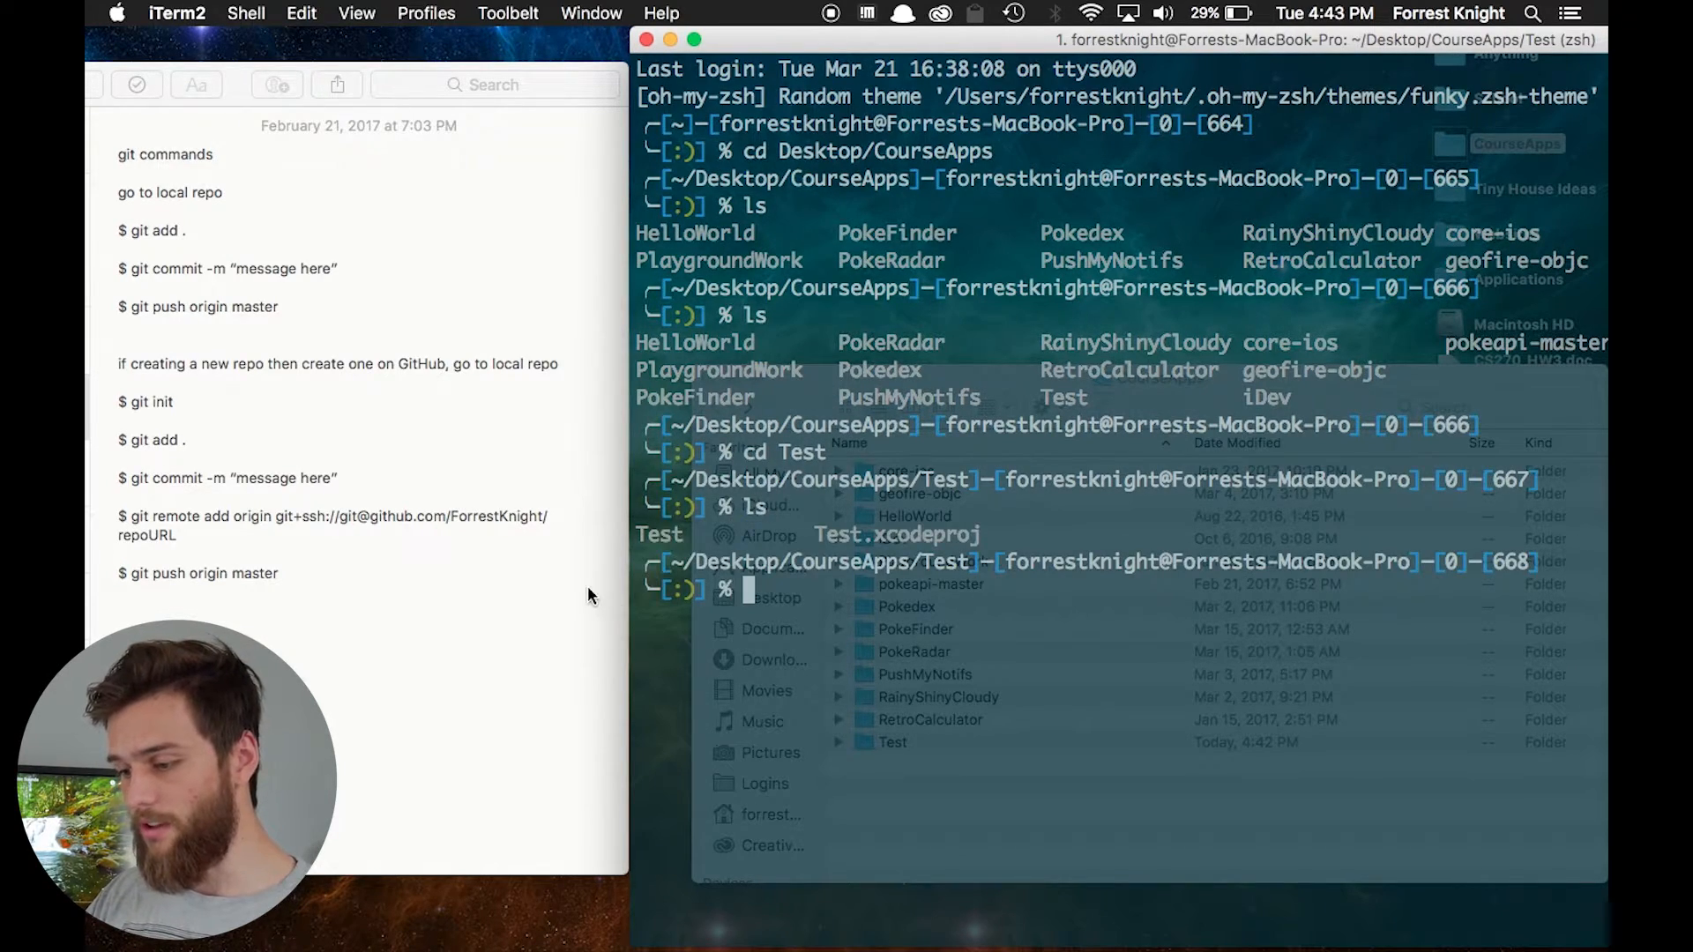
pyautogui.moveTo(879, 532)
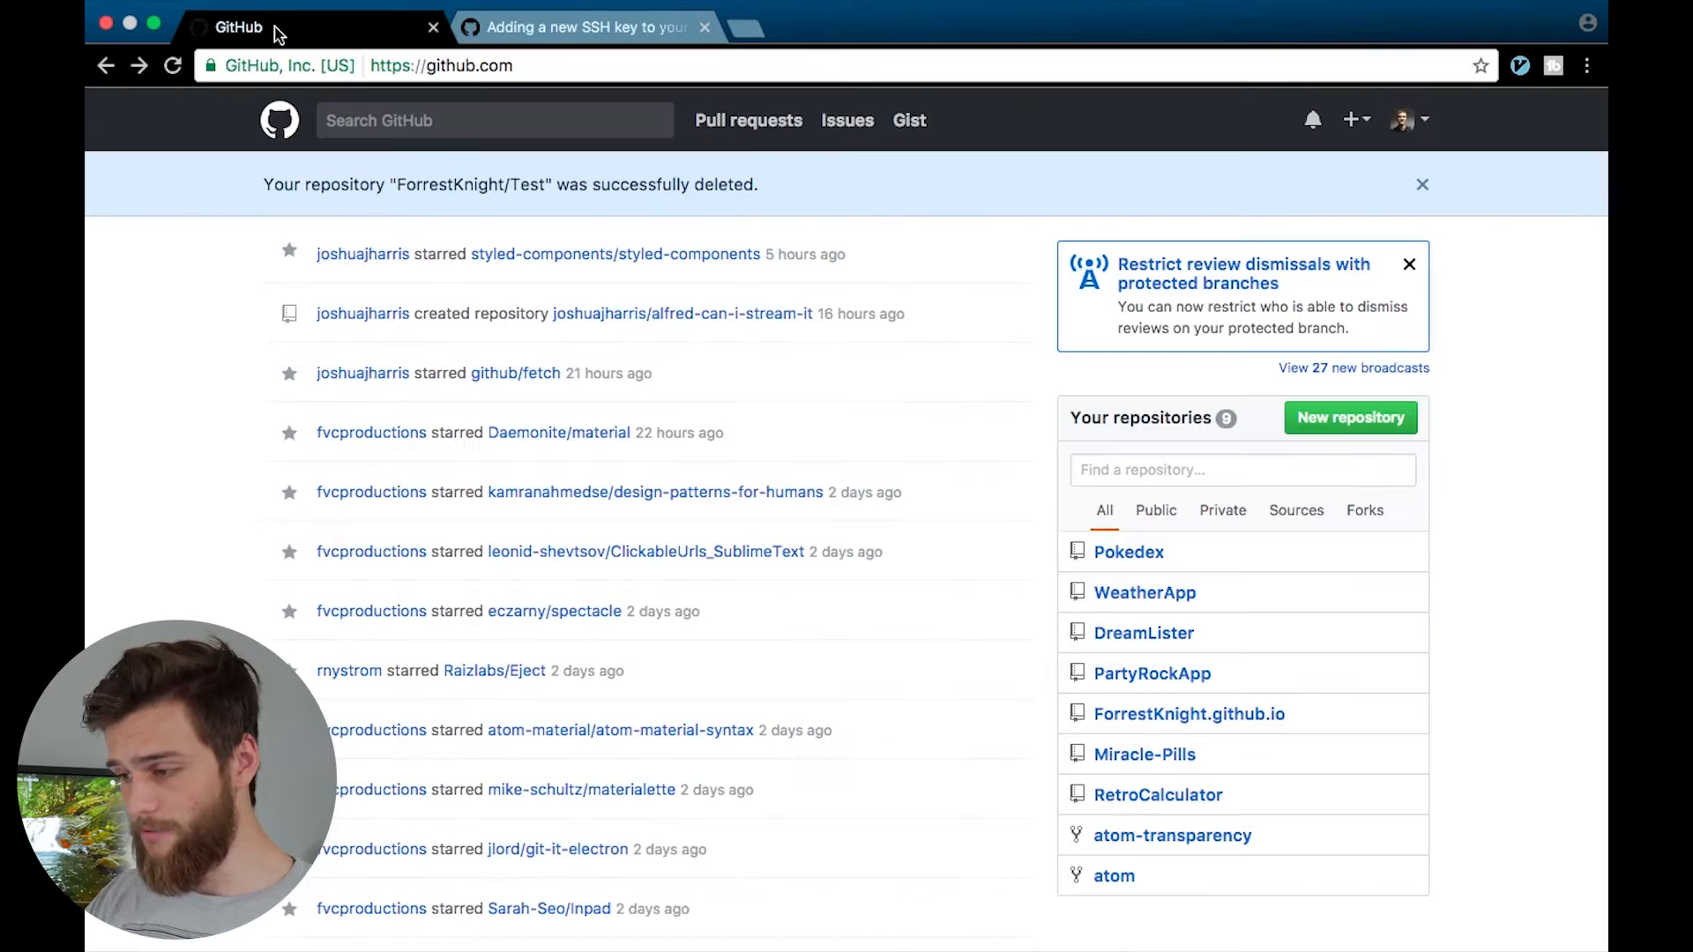
# Step: From the GitHub dashboard, create a public repository named Test with no README
pyautogui.click(1351, 120)
pyautogui.write('Test')
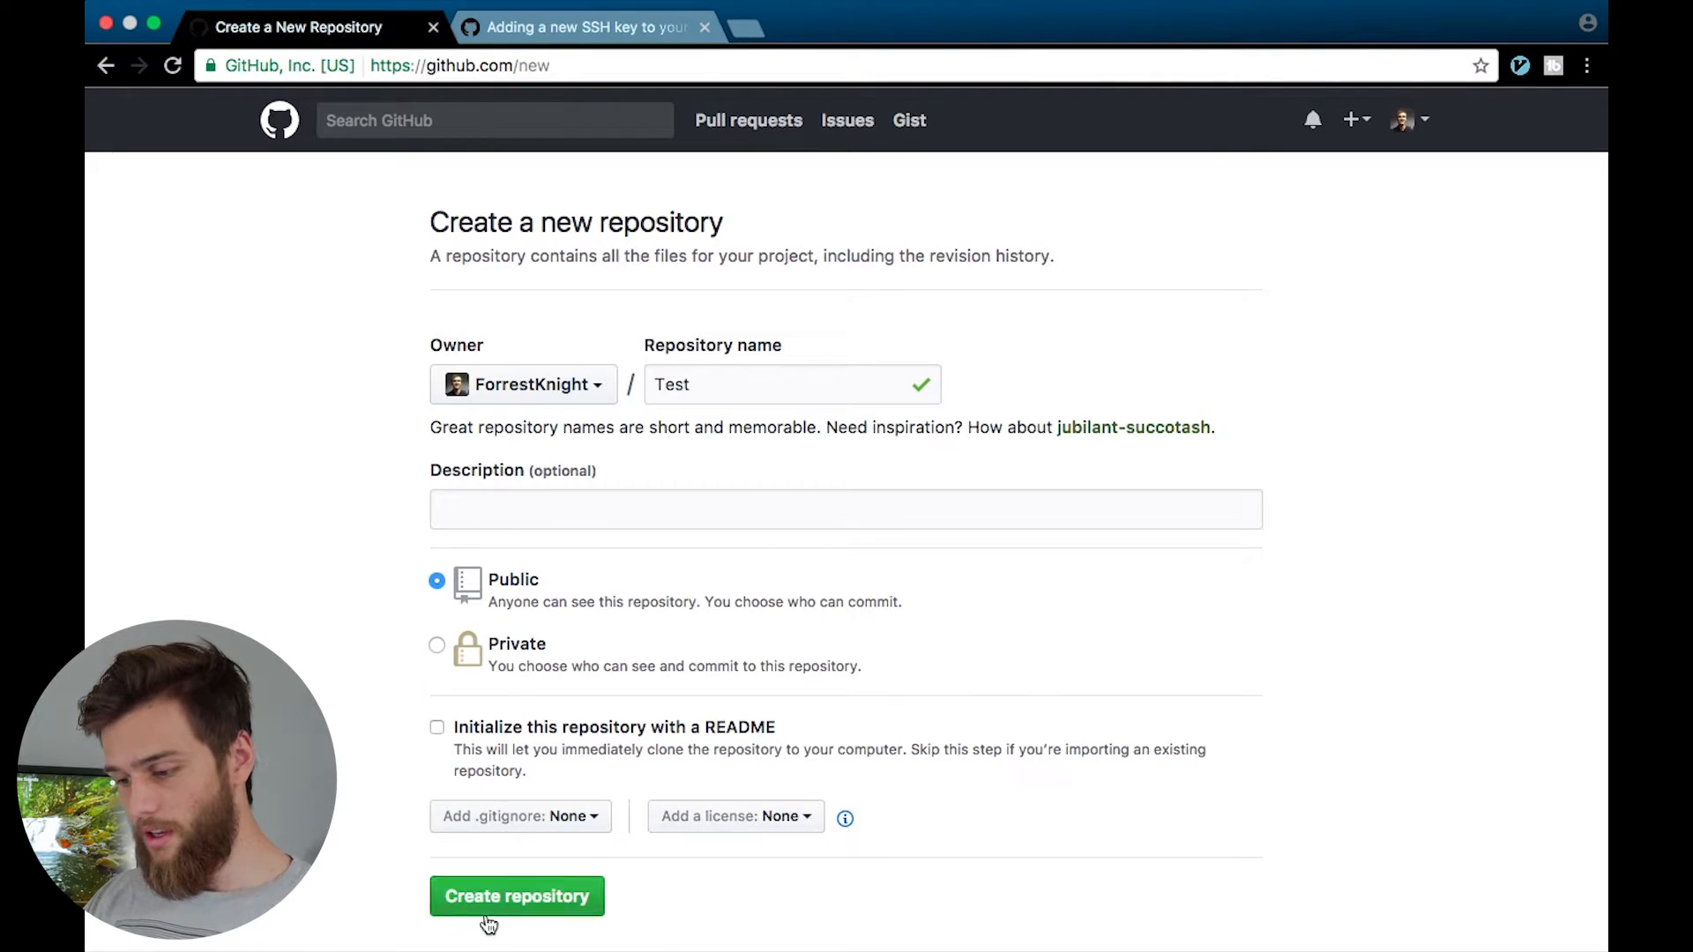
pyautogui.click(516, 896)
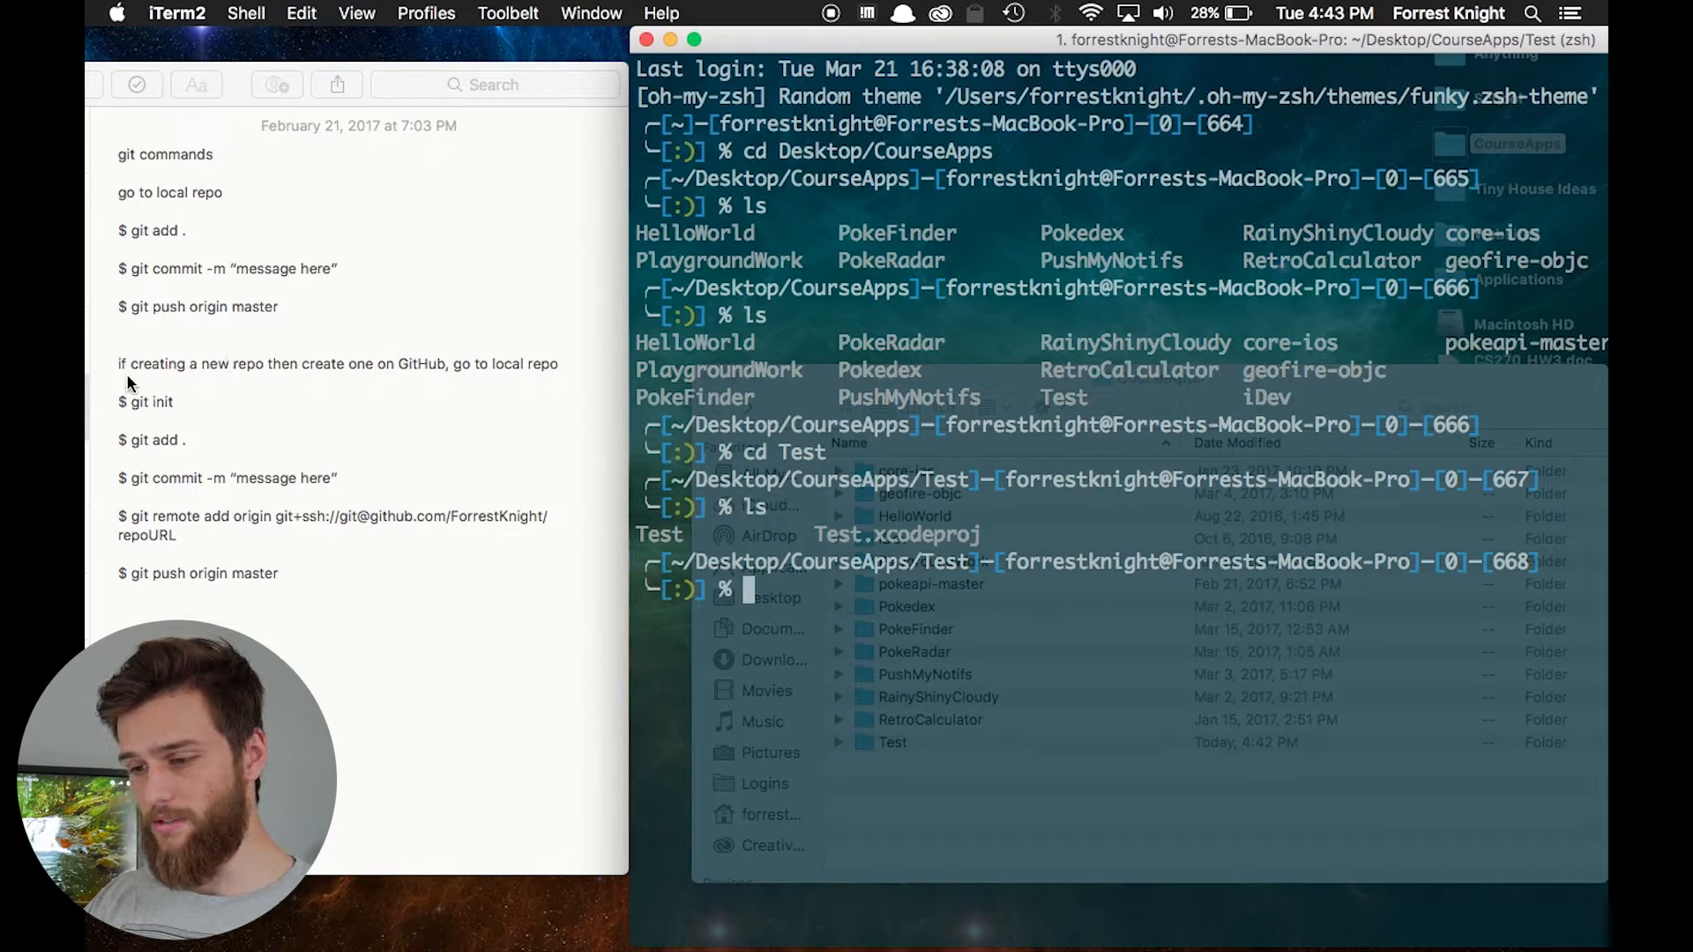
pyautogui.moveTo(221, 402)
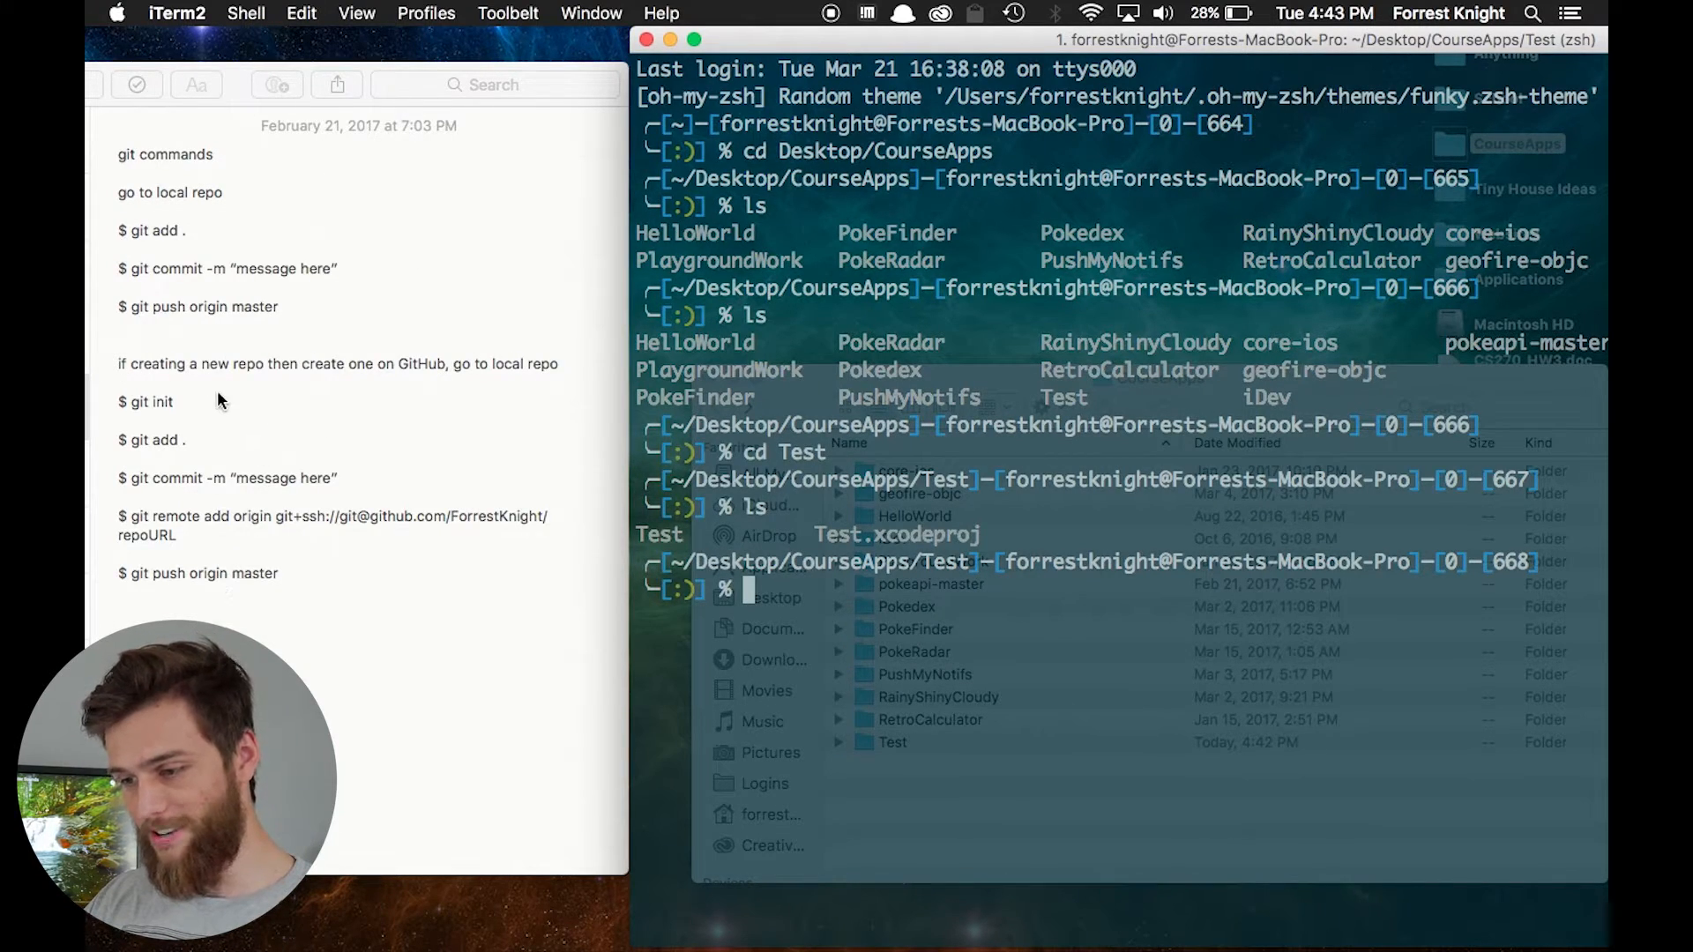
# Step: Run git init, then commit the staged files with the message "Initial Commit"
pyautogui.write('g')
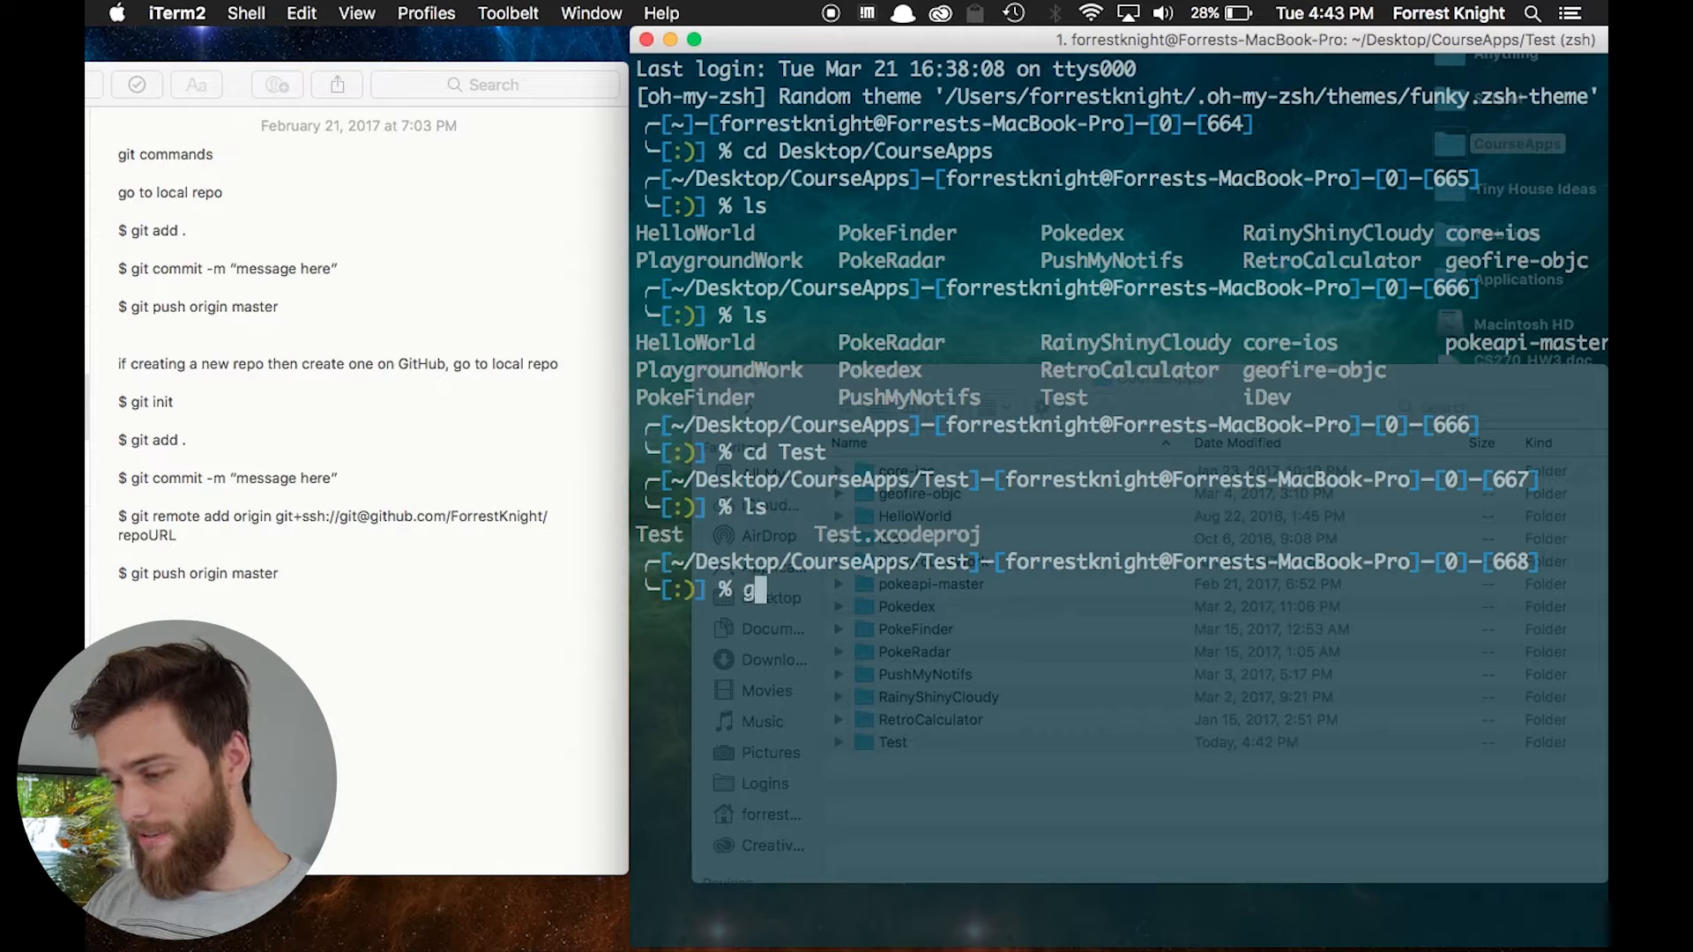
pyautogui.write('git init')
pyautogui.write('git add .')
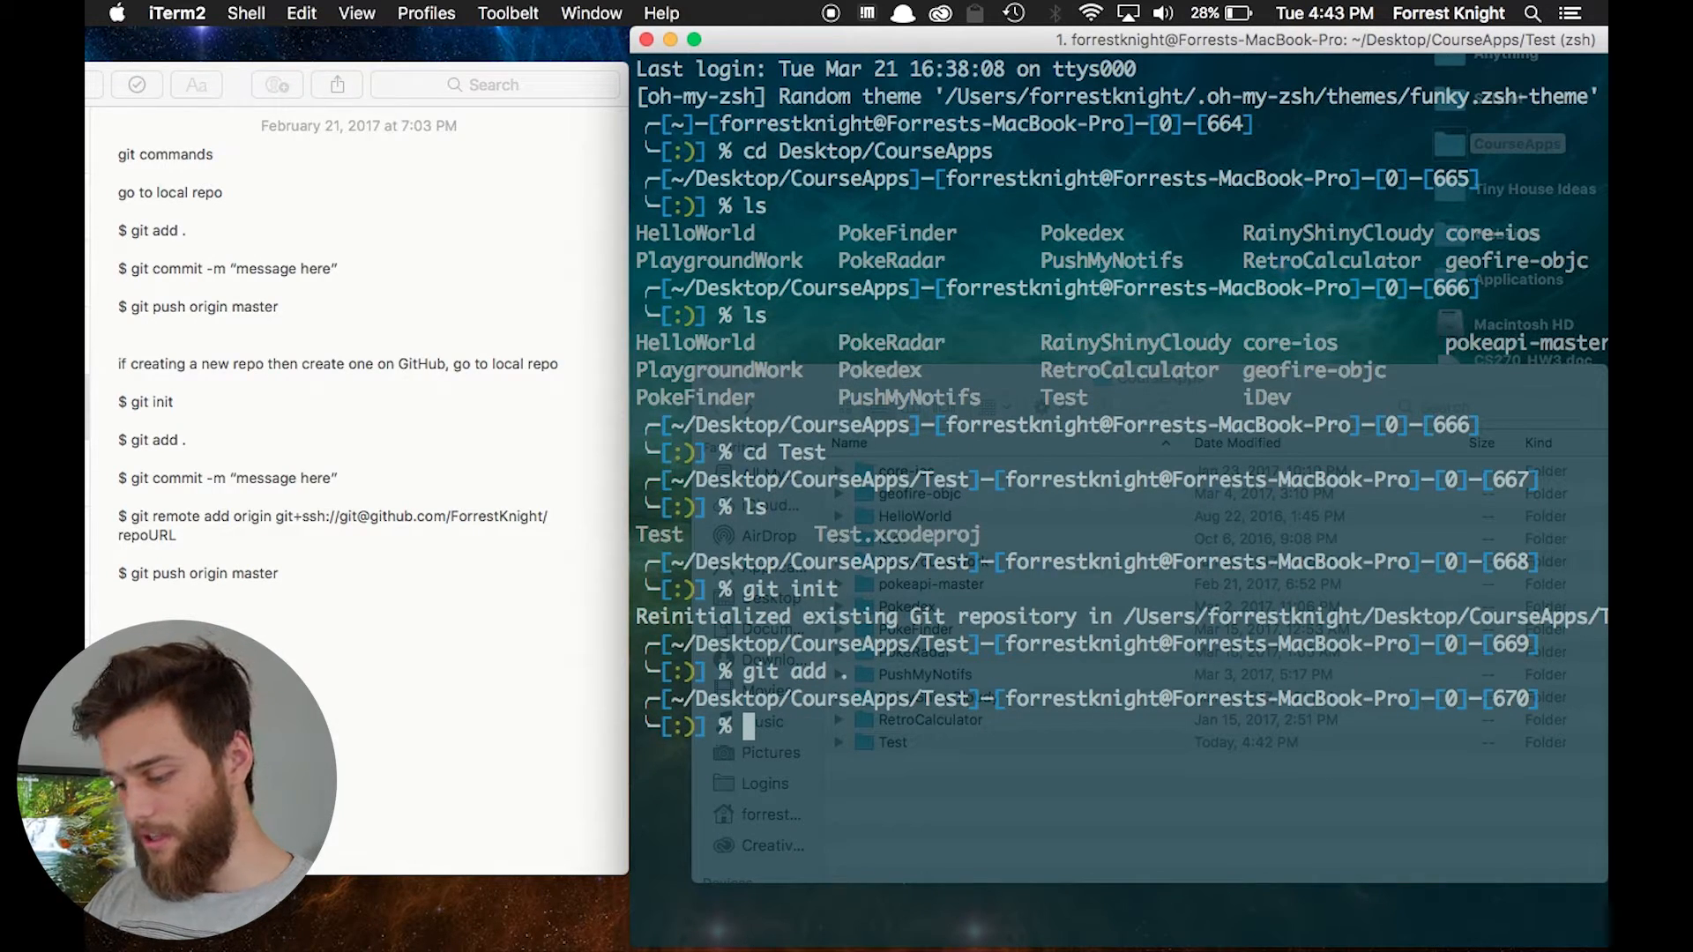
pyautogui.write('git commit -m')
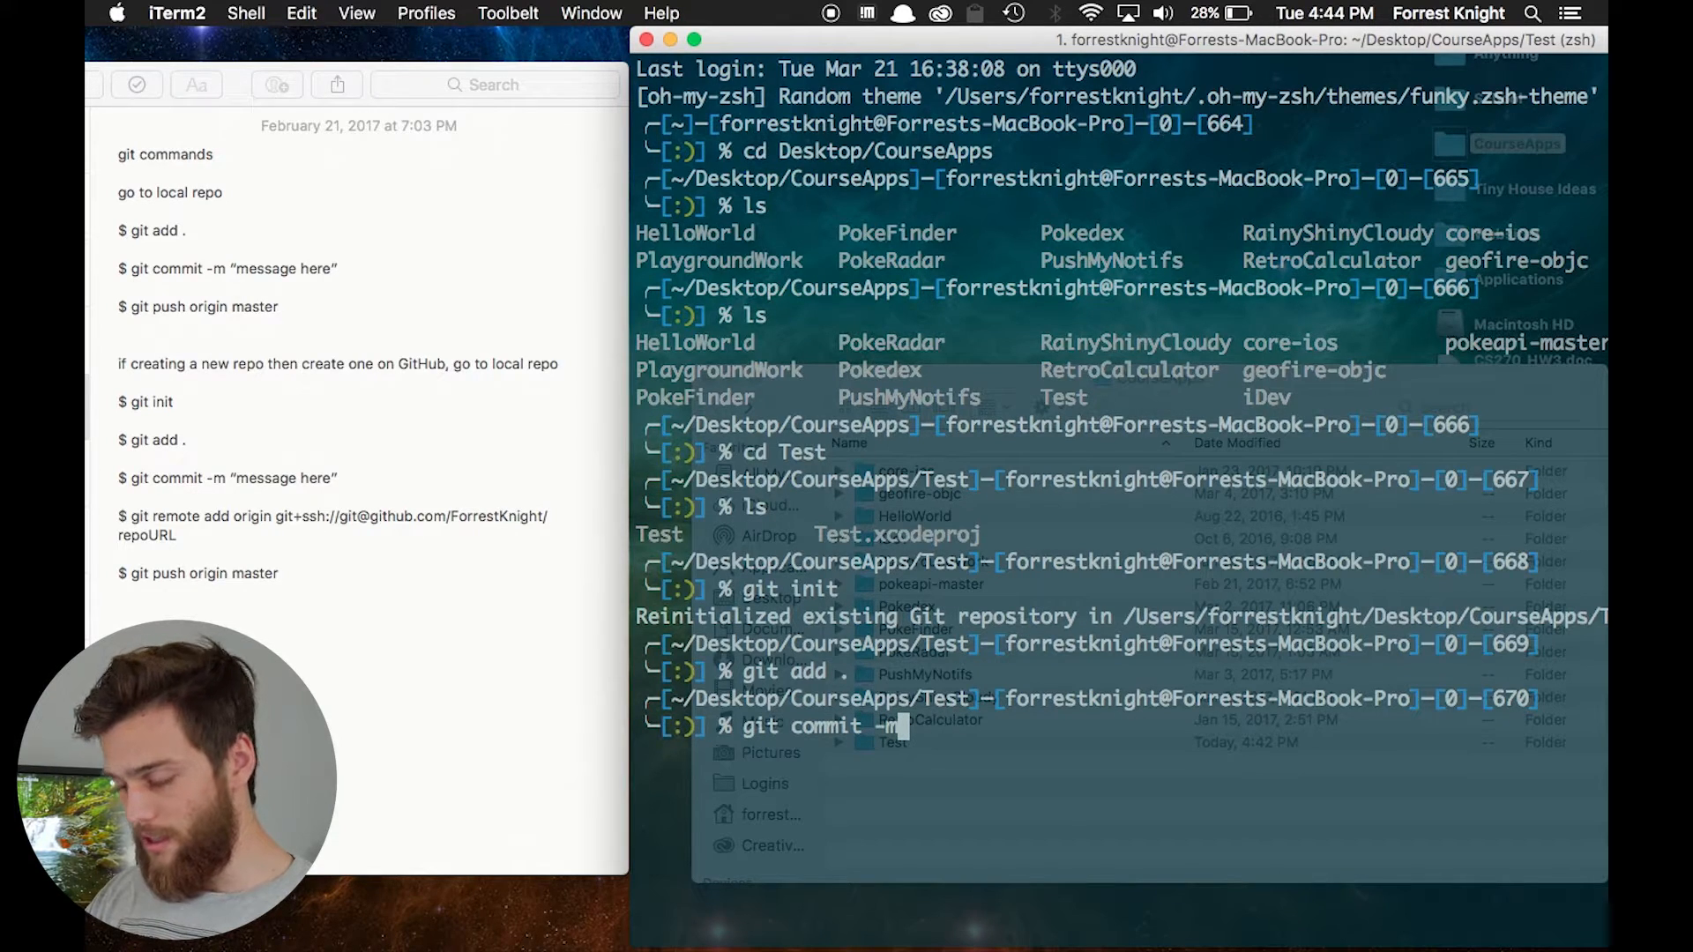
pyautogui.write('"Initial Comm')
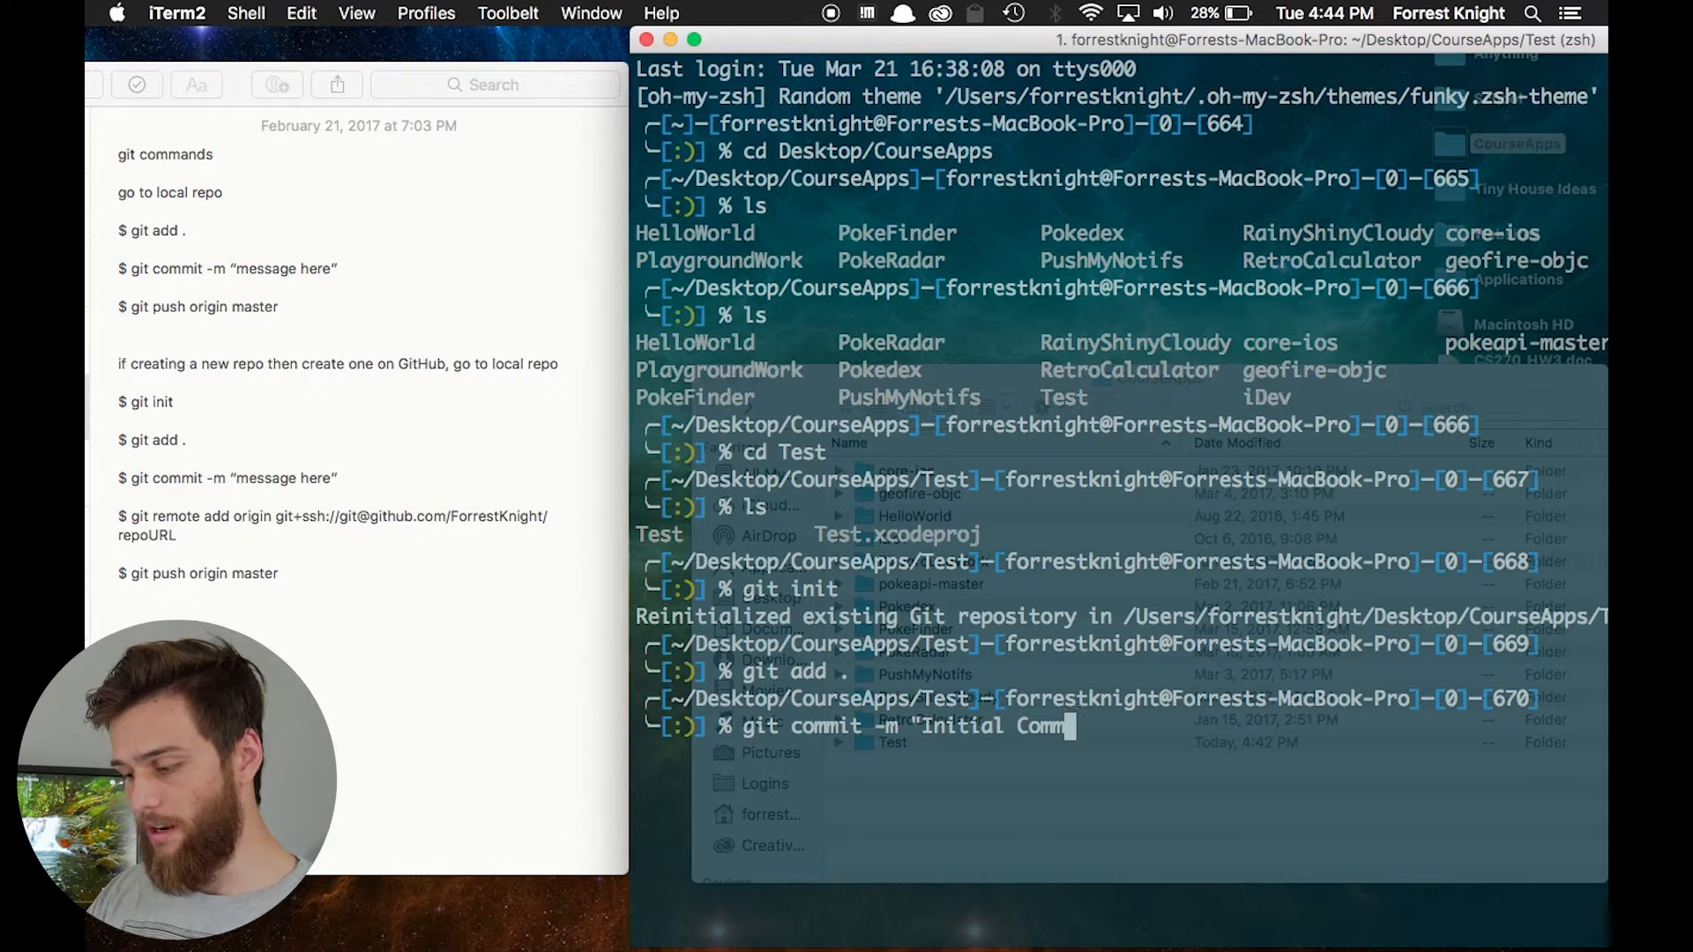
pyautogui.write('it"')
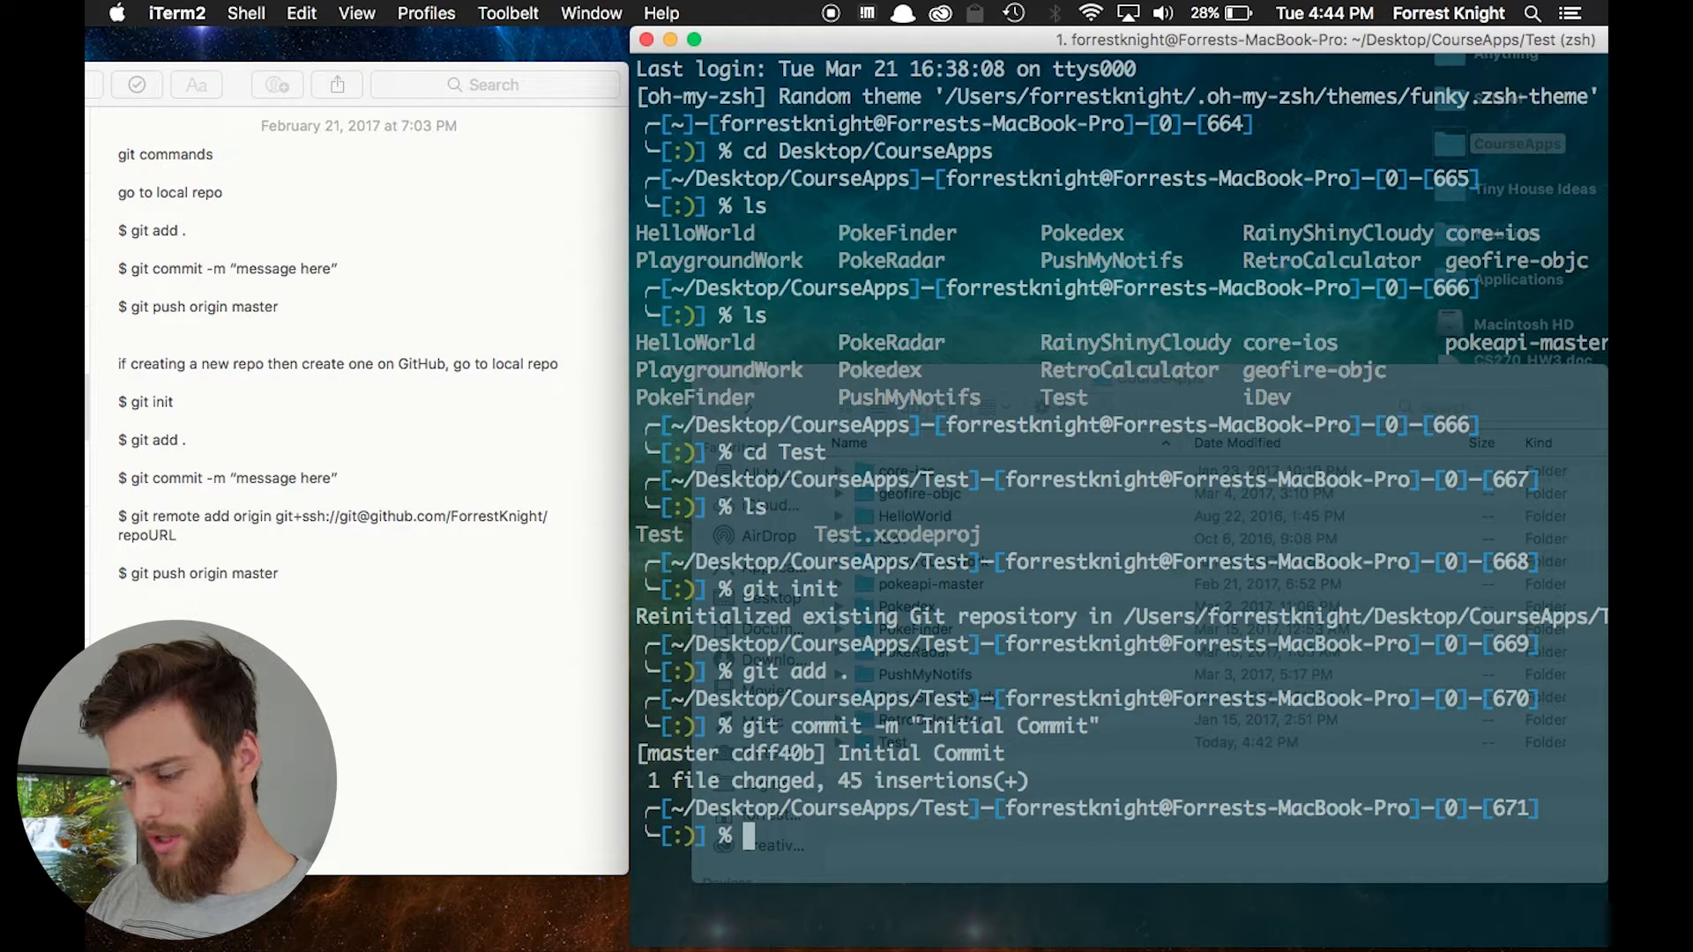
pyautogui.write('gi')
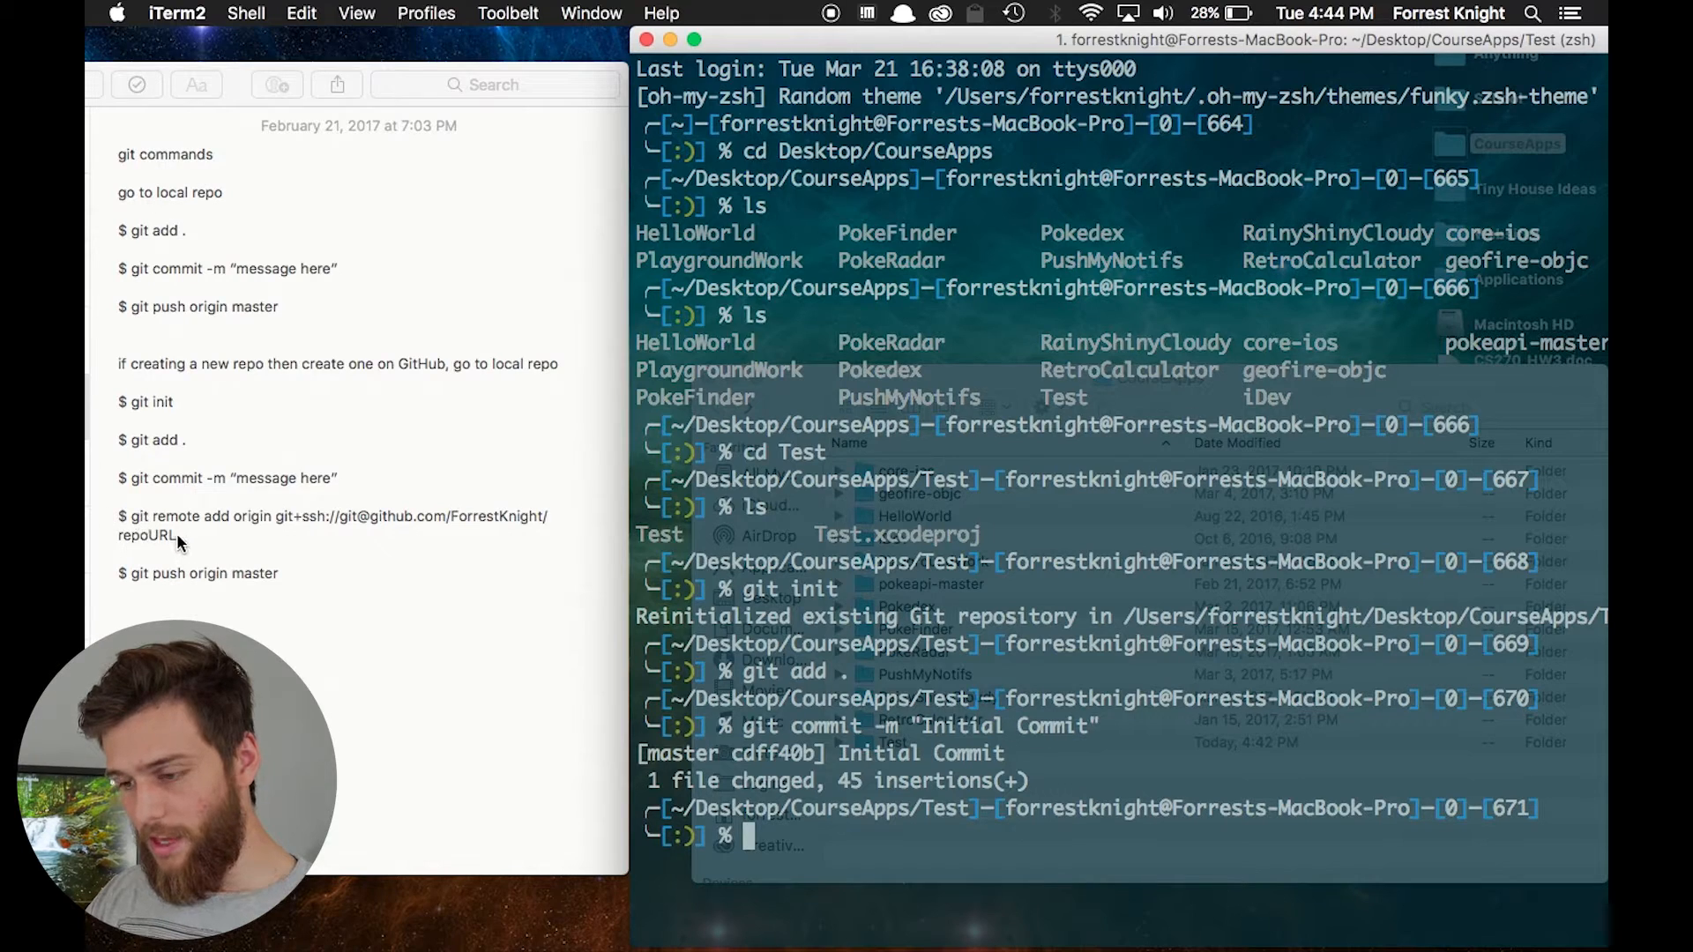
pyautogui.click(177, 536)
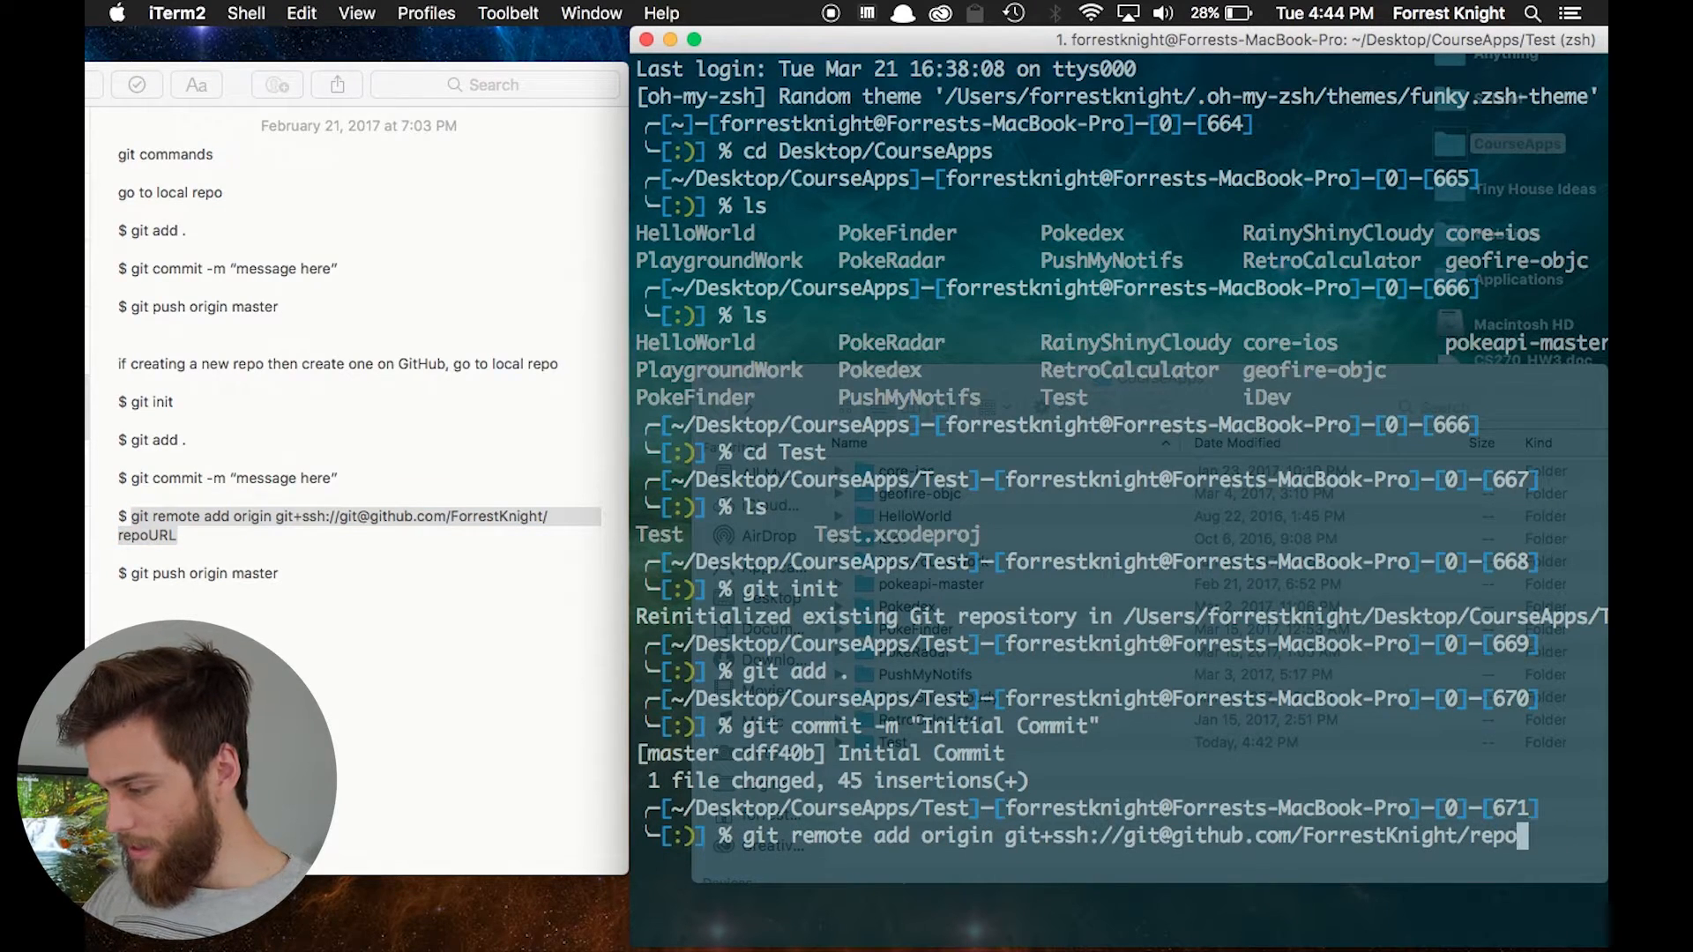
pyautogui.write('Test')
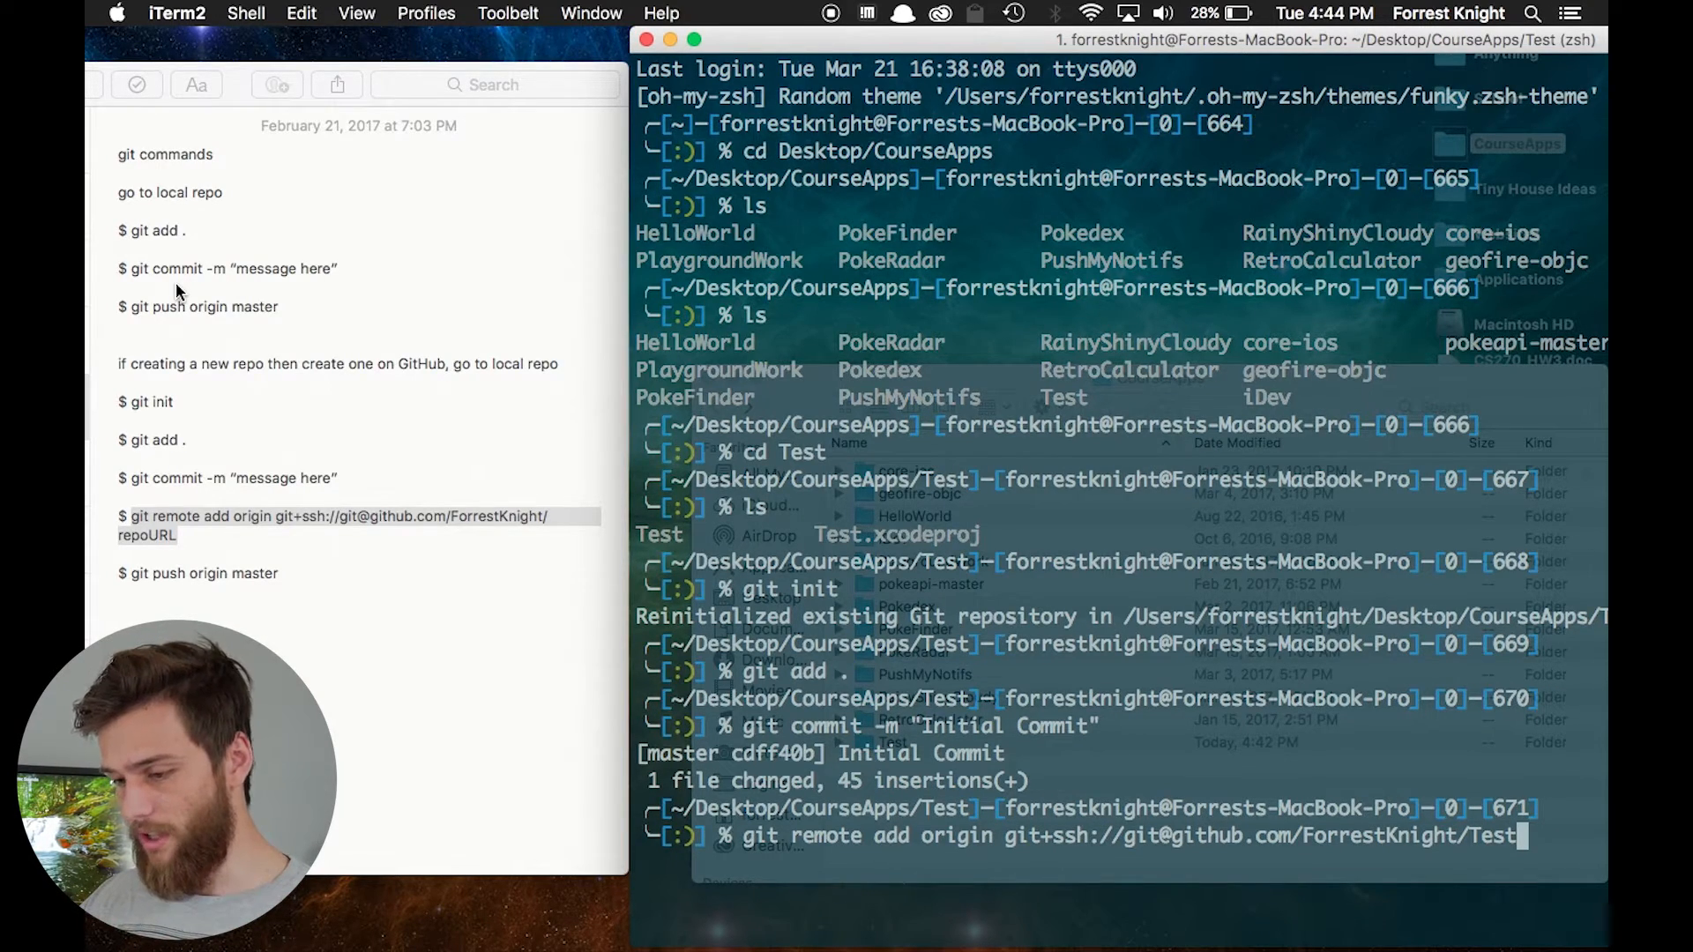
pyautogui.write('git push origin master')
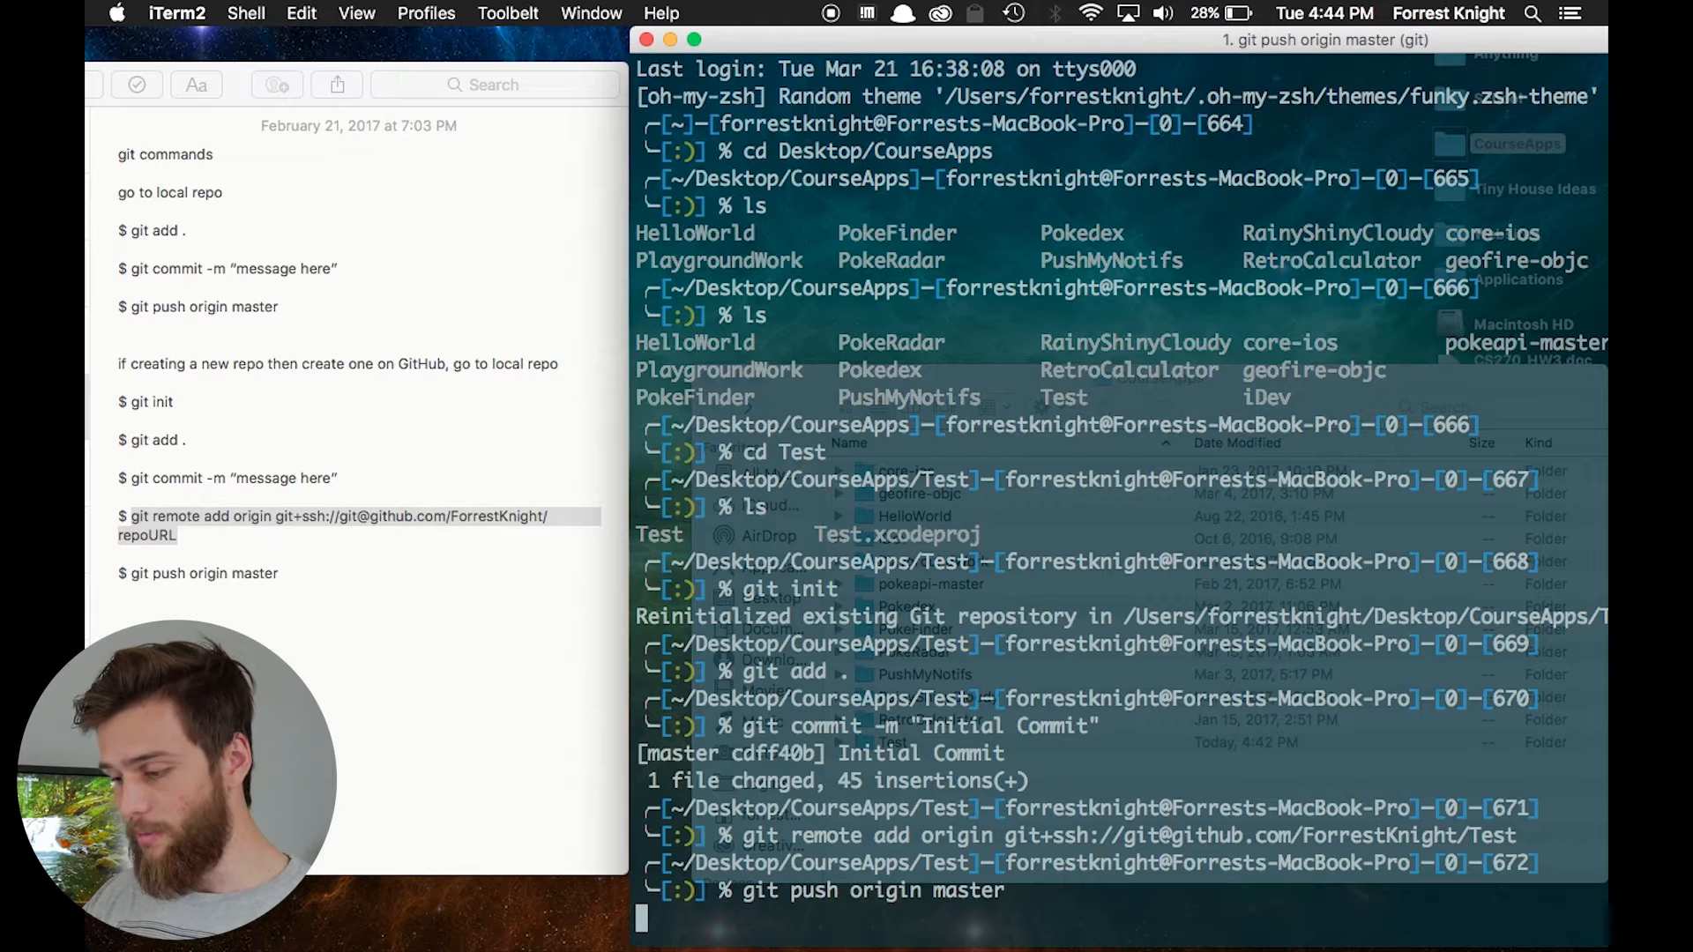
pyautogui.press('Return')
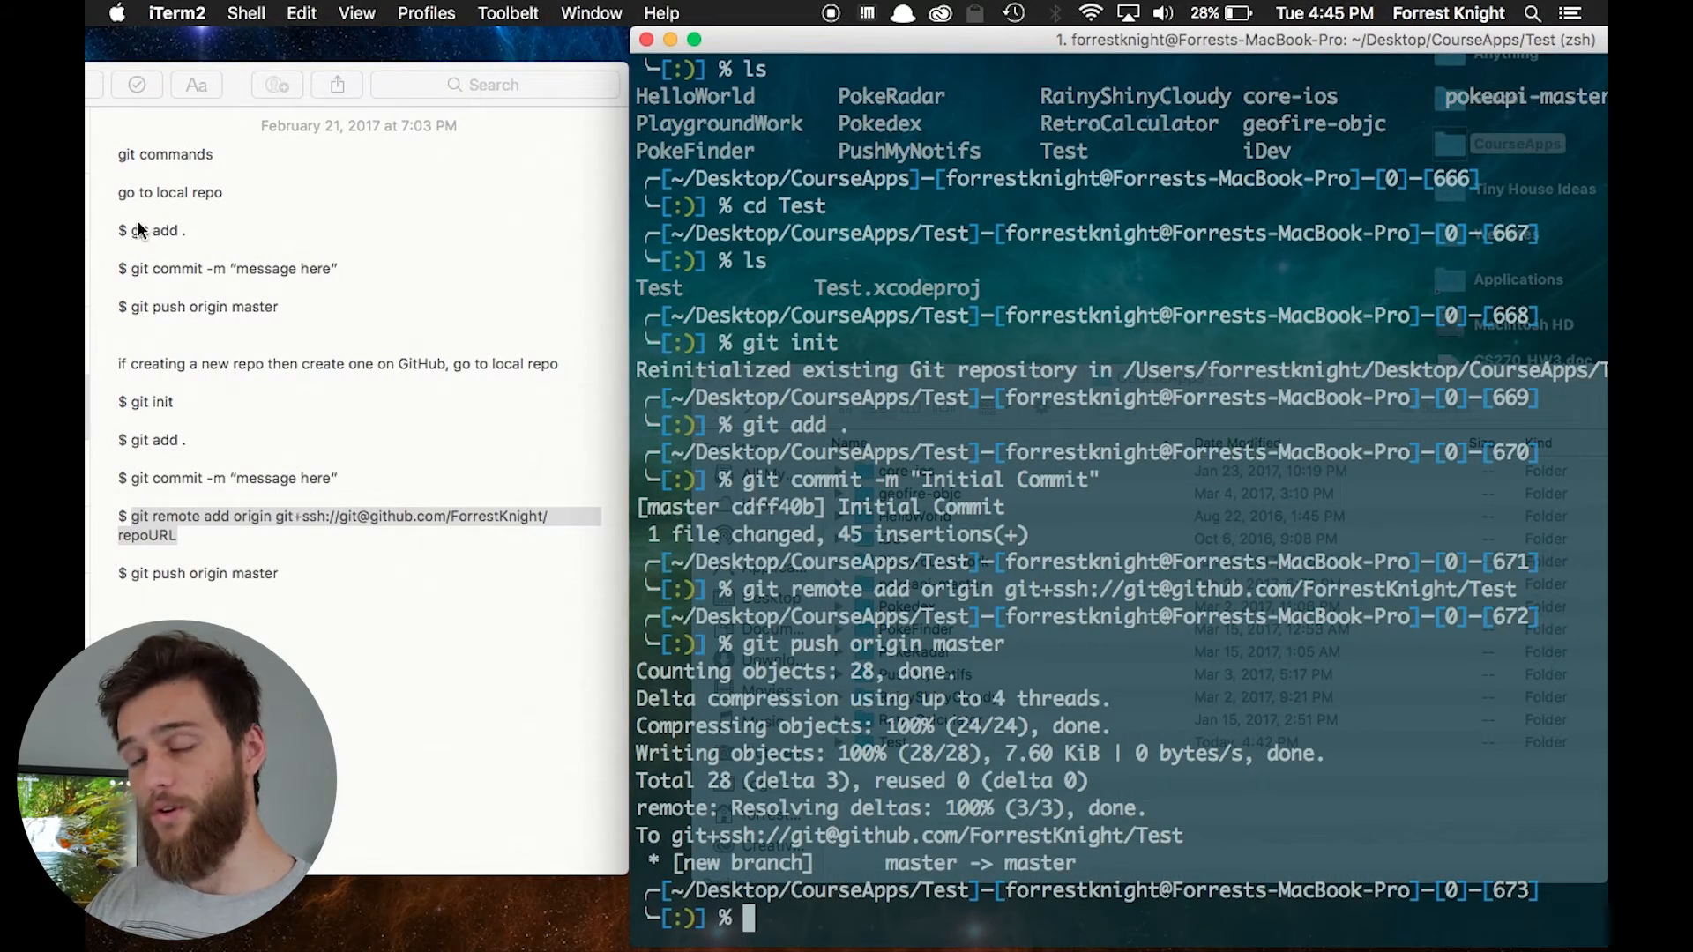
pyautogui.moveTo(152, 275)
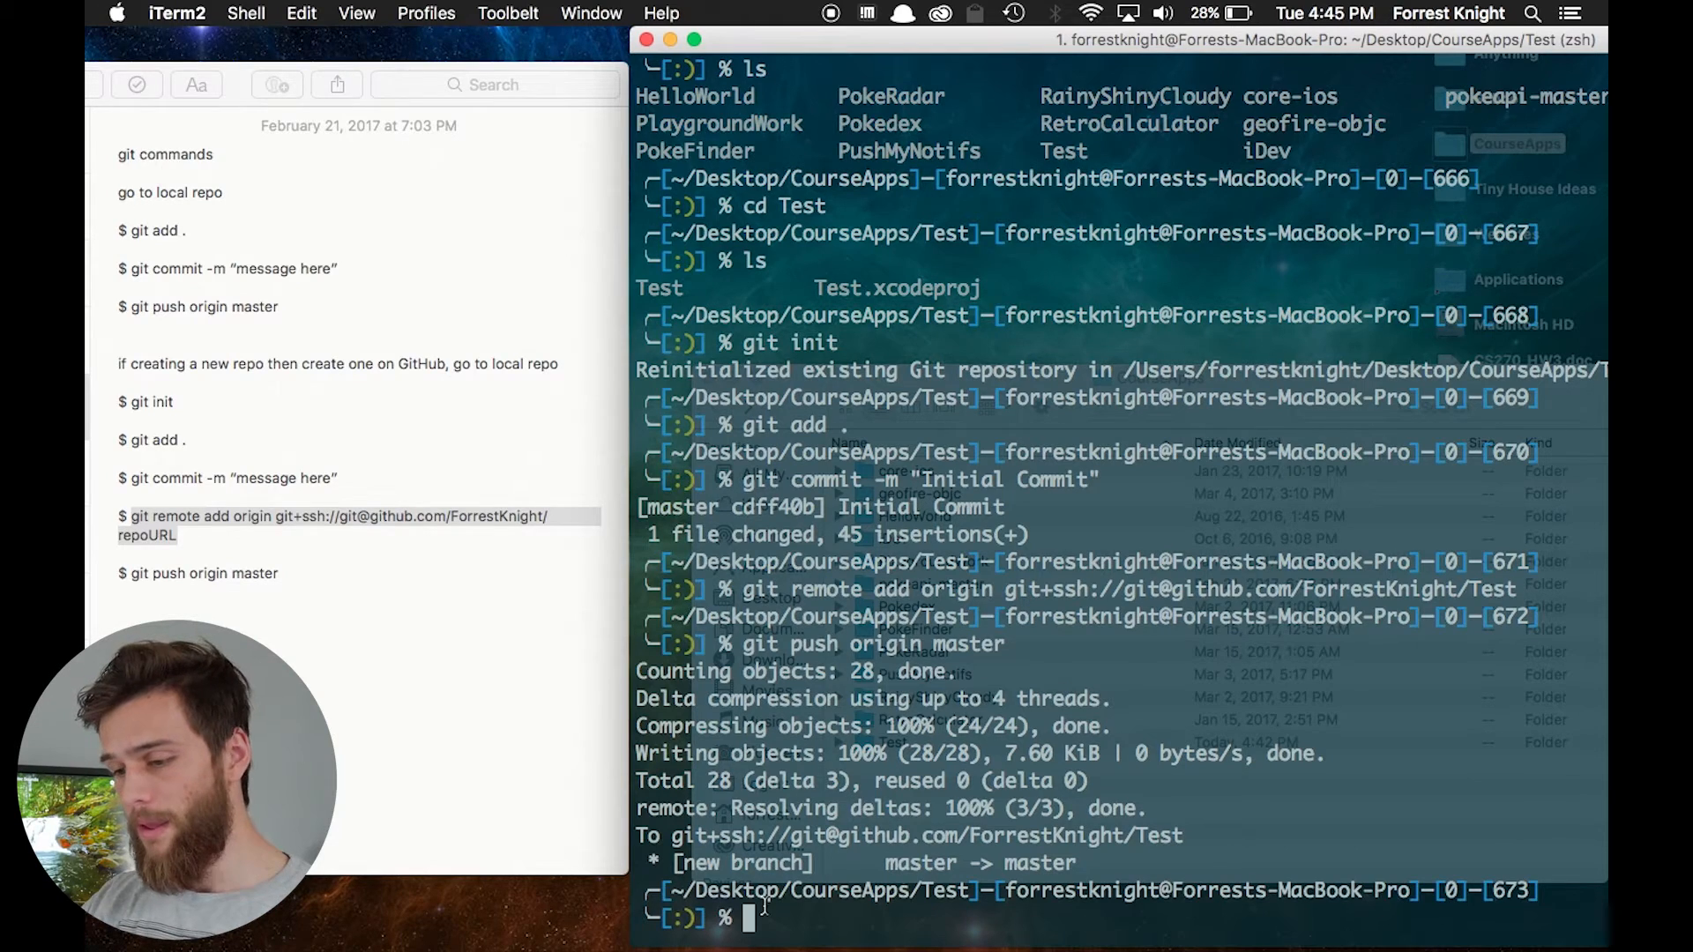
# Step: Stage everything and attempt a commit "Initial Commit 2", which reports nothing to commit
pyautogui.write('git')
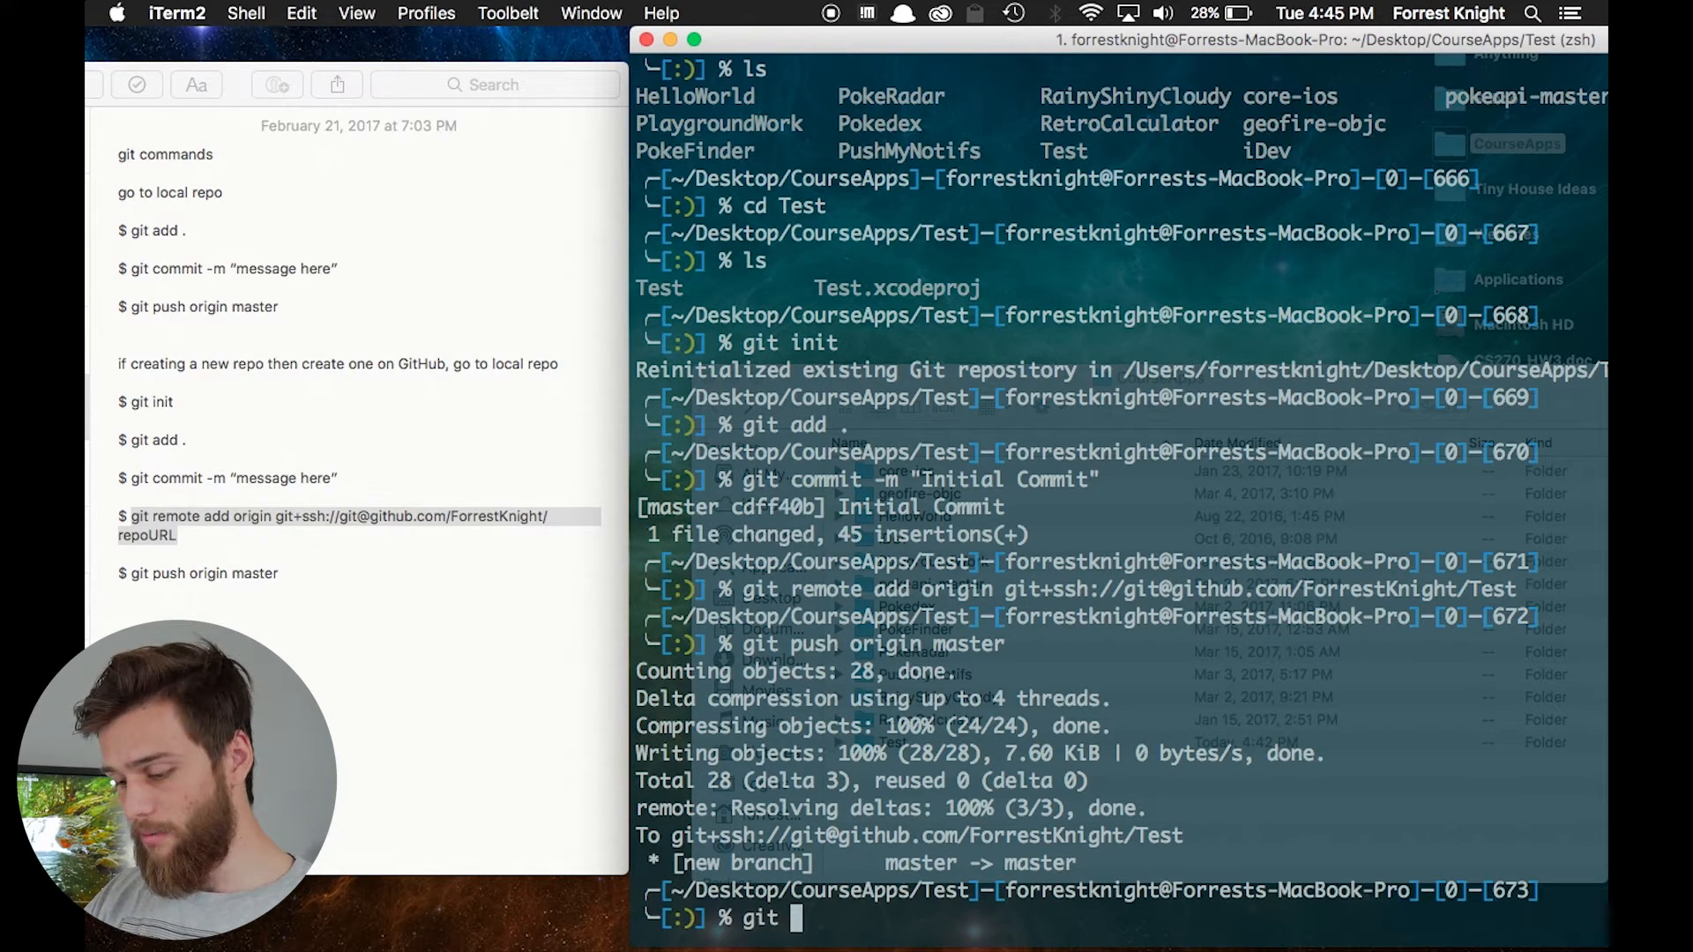
pyautogui.write('add .')
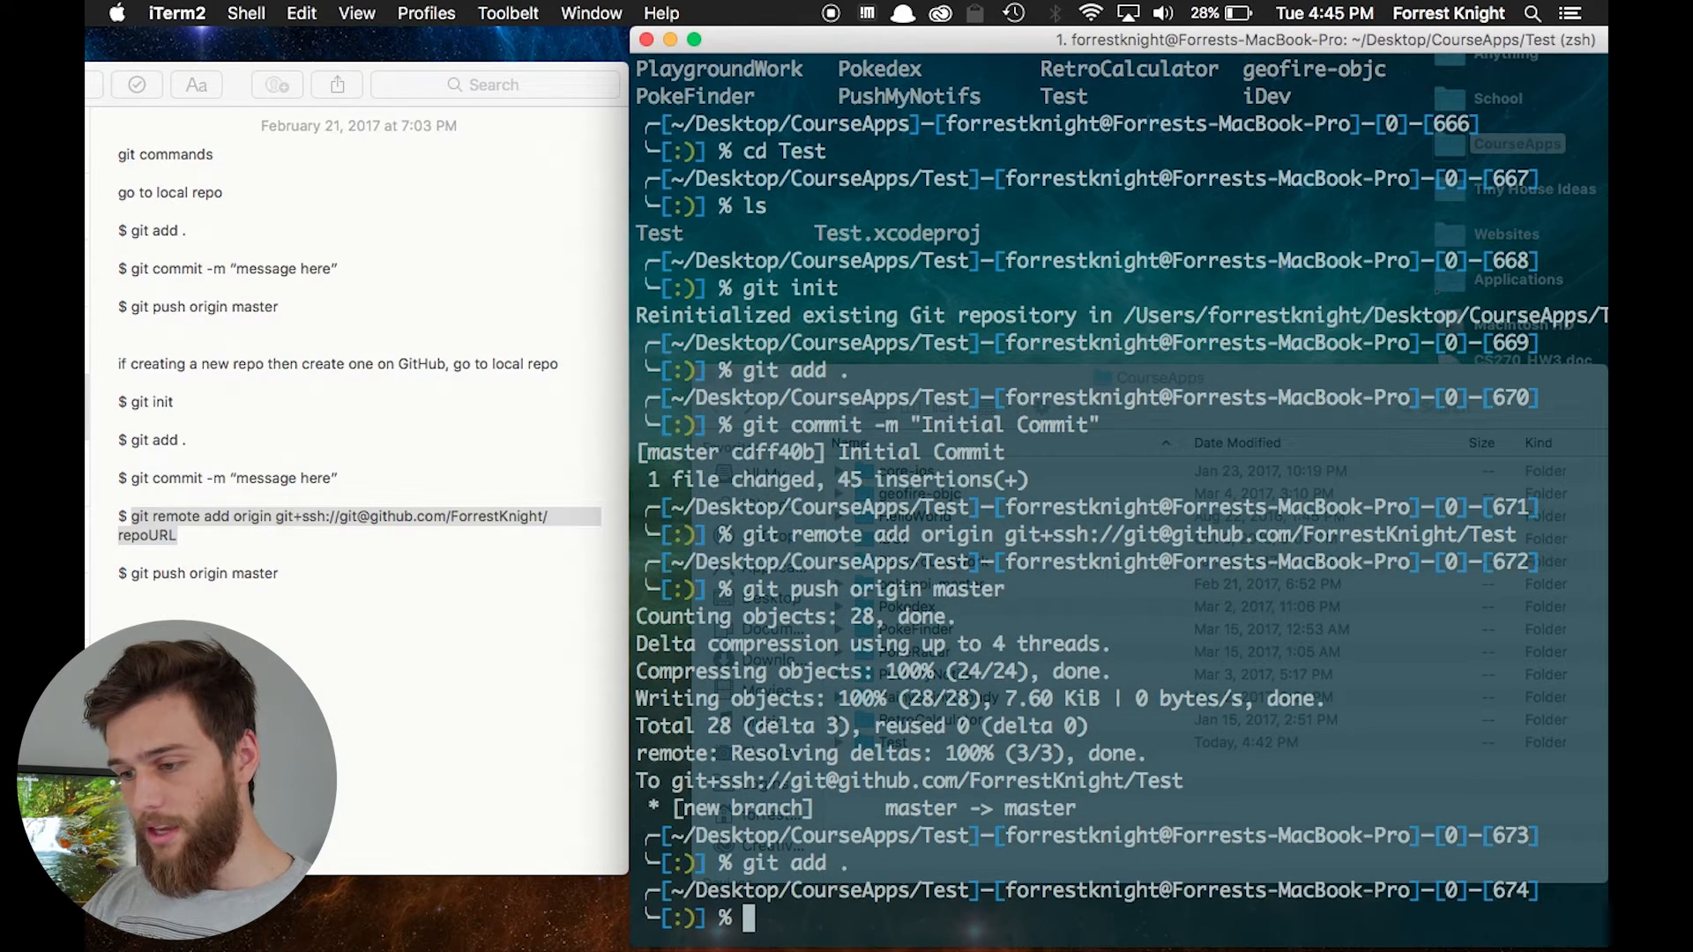
pyautogui.write('git push origin master')
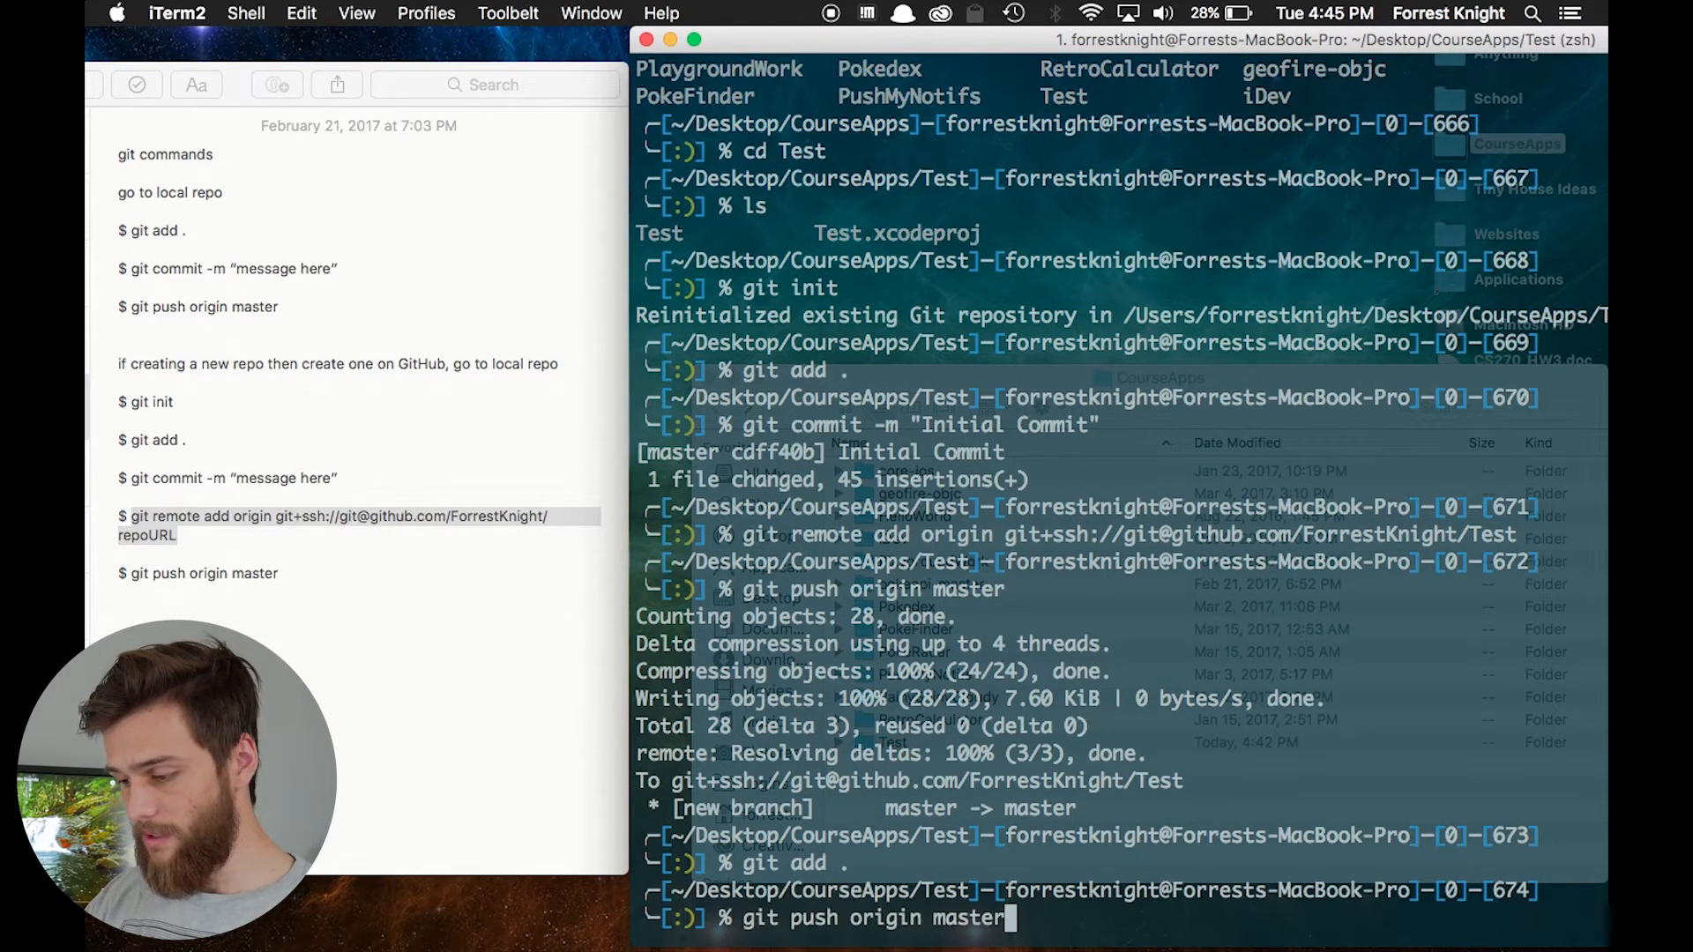
pyautogui.write('git commit -m "Initial Commit 2')
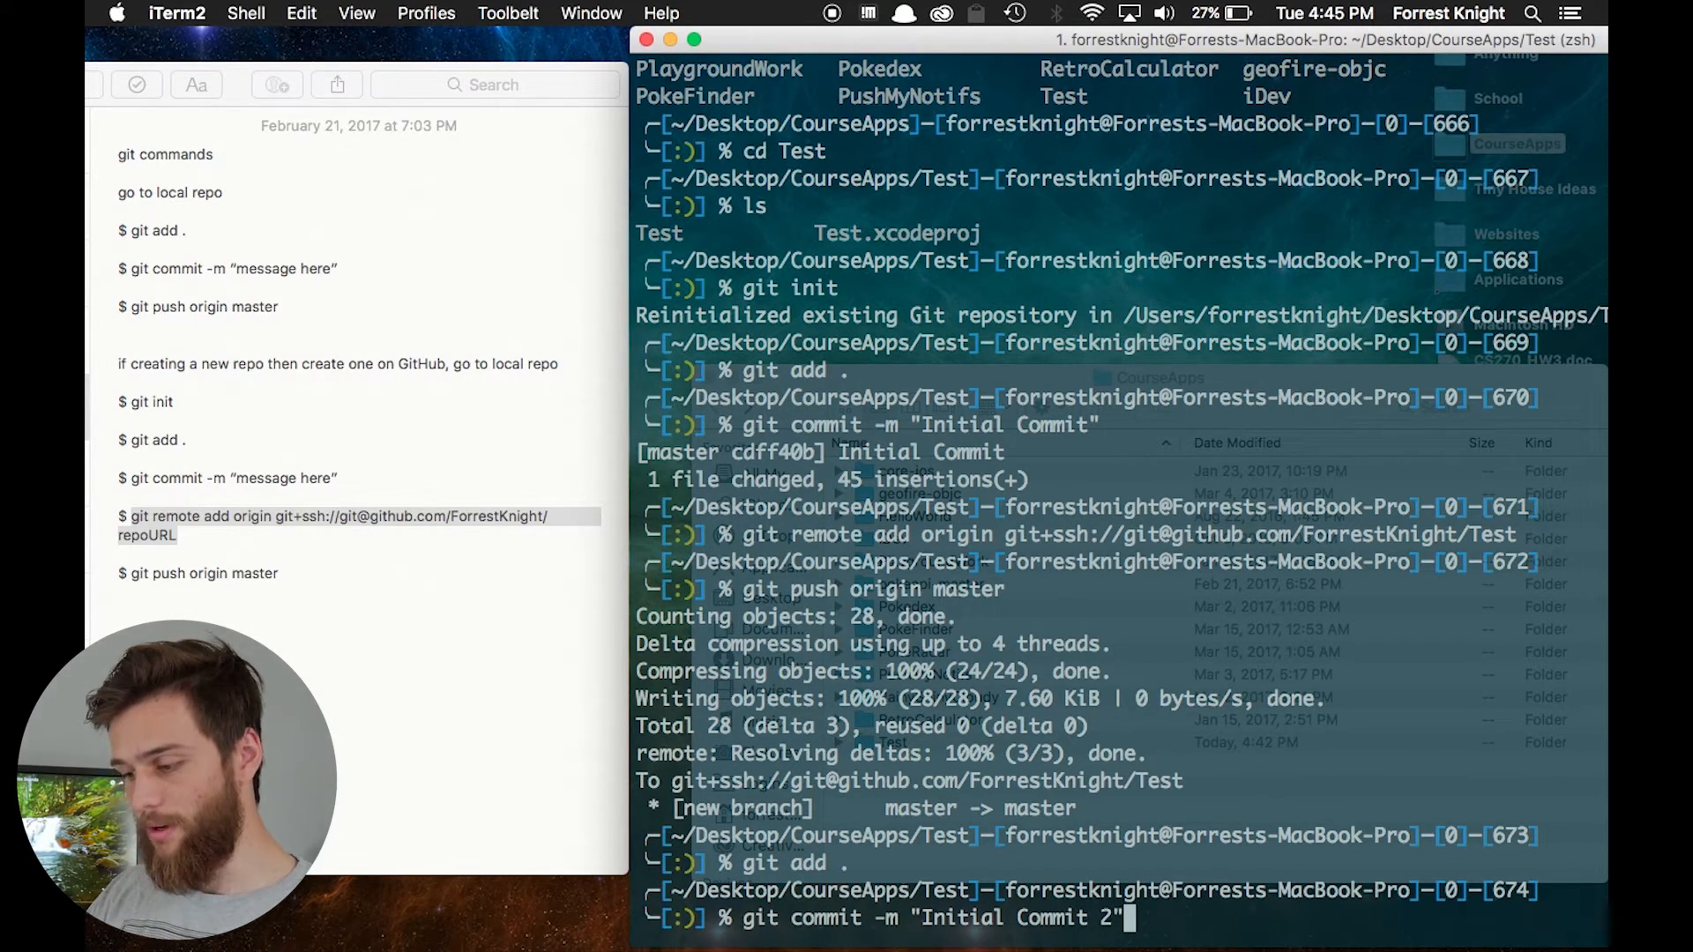
pyautogui.press('Return')
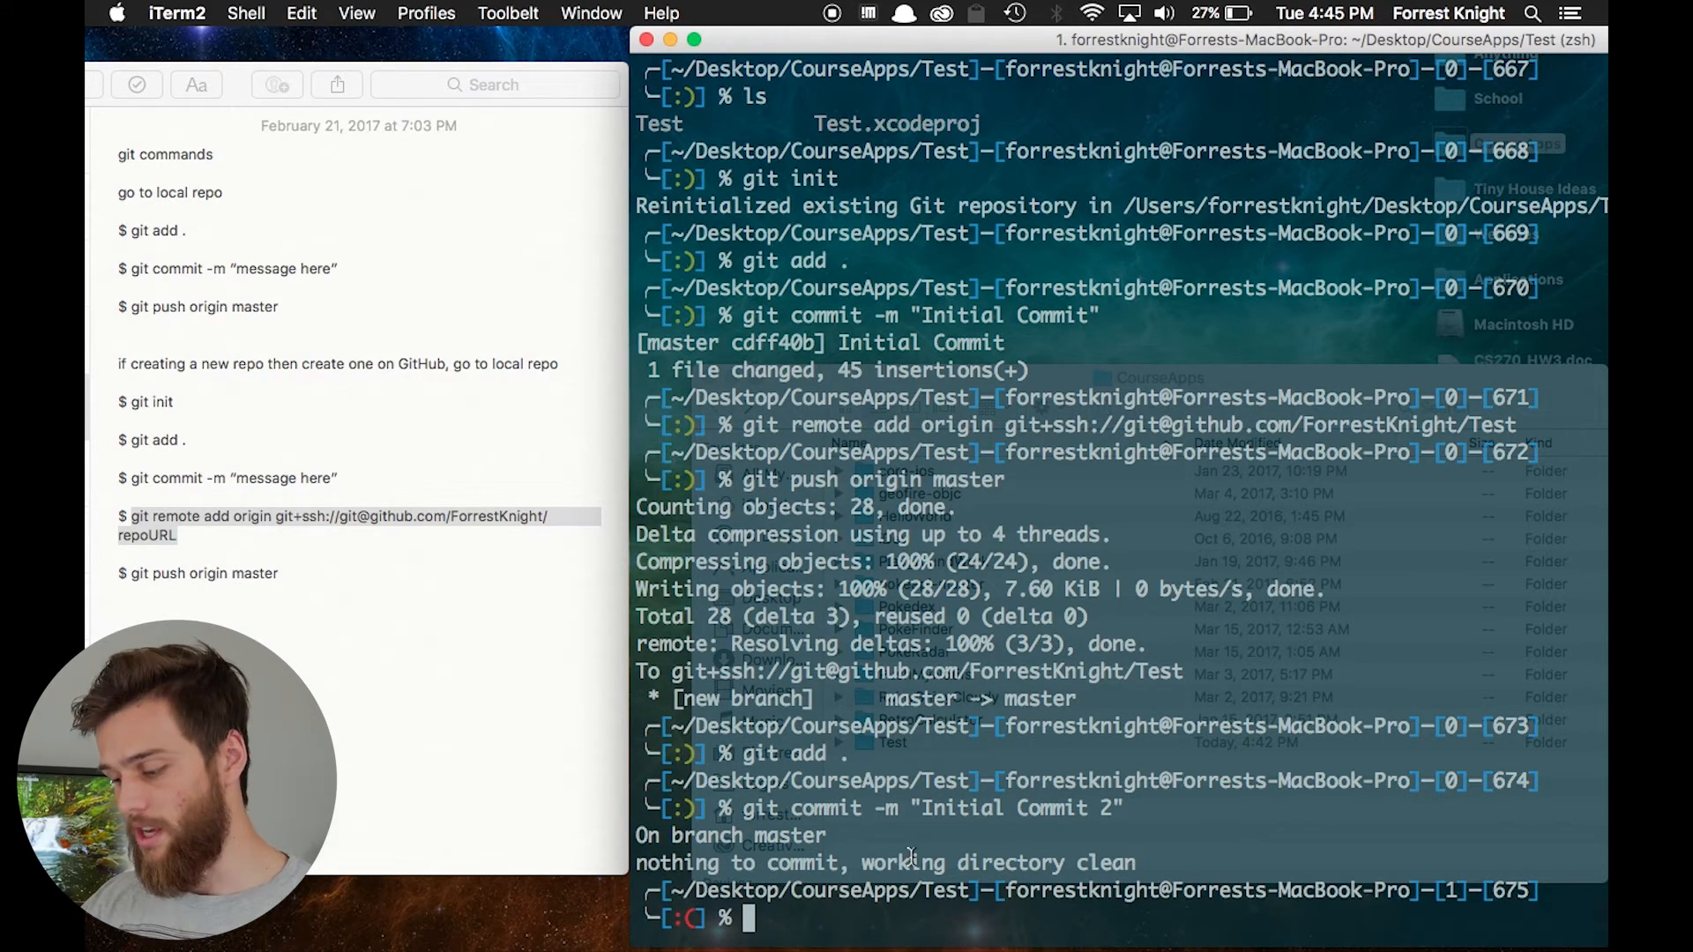
# Step: Push origin master again, confirming everything is already up-to-date
pyautogui.write('git push origin master')
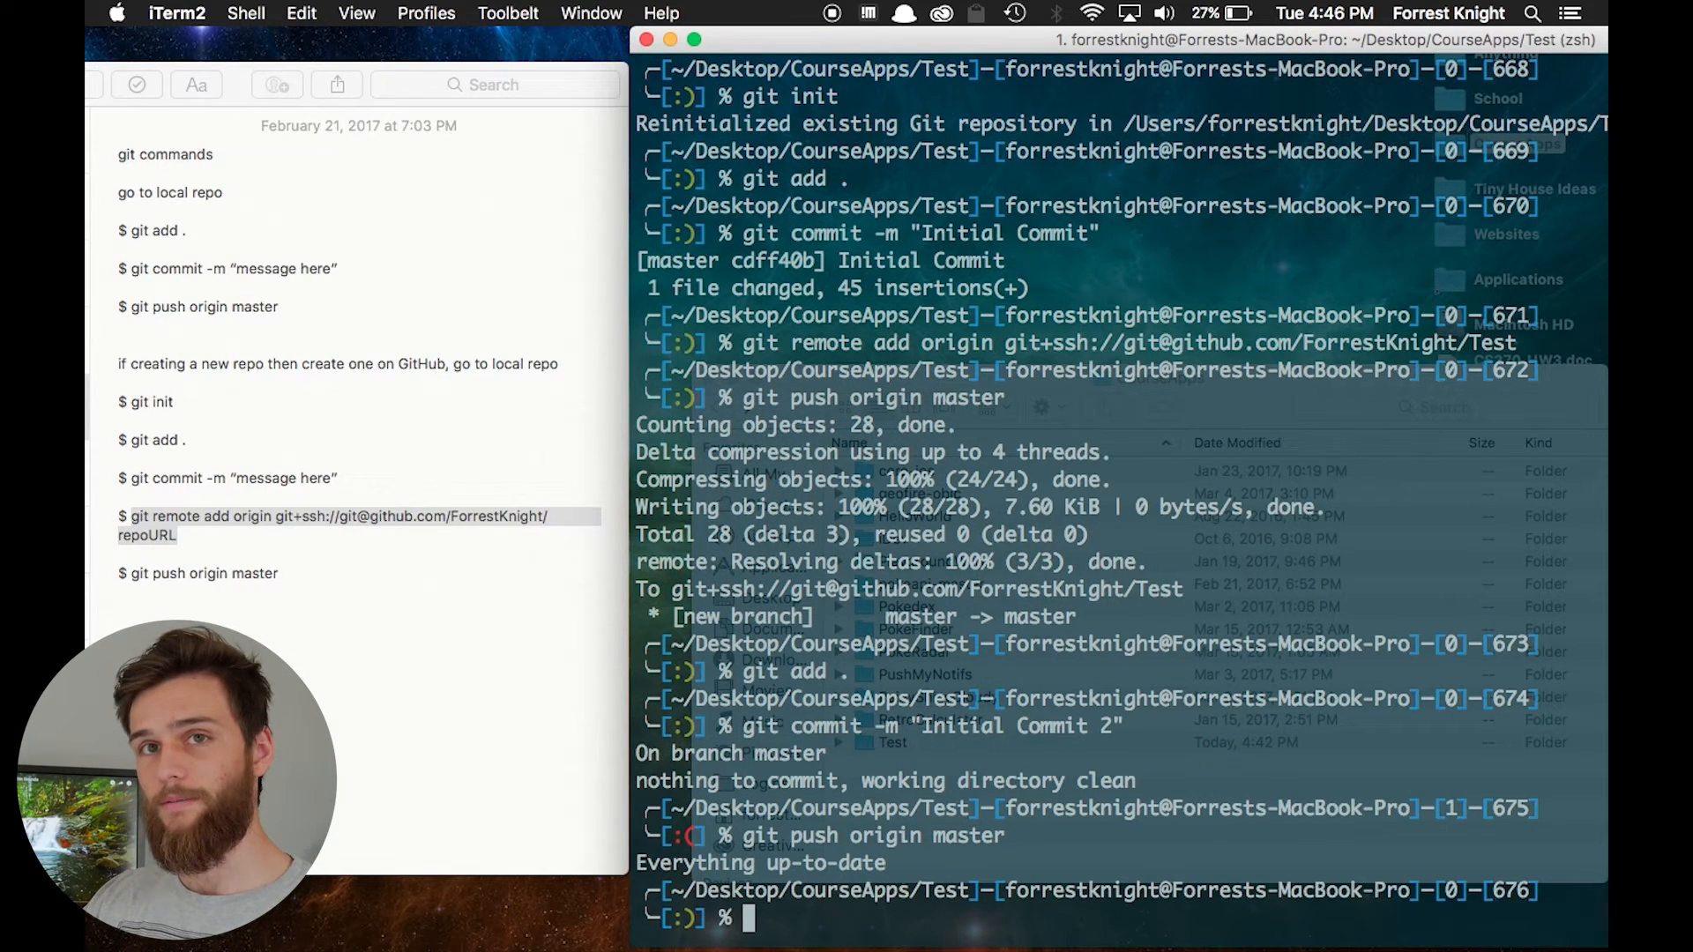
pyautogui.moveTo(481, 42)
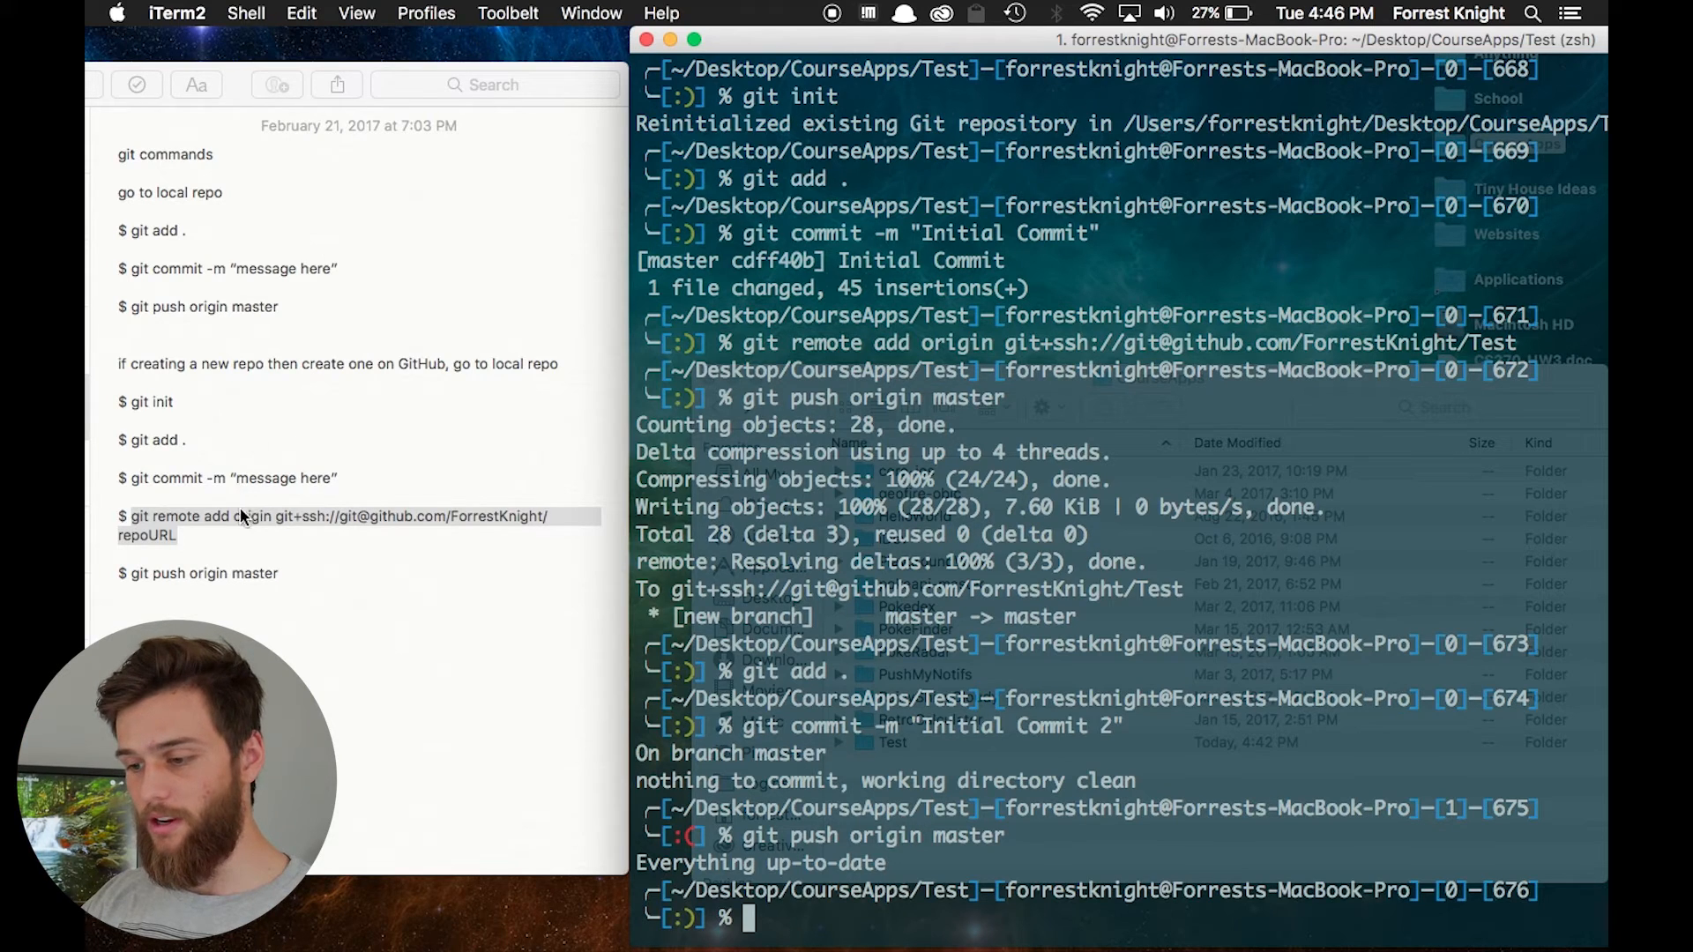
pyautogui.moveTo(173, 465)
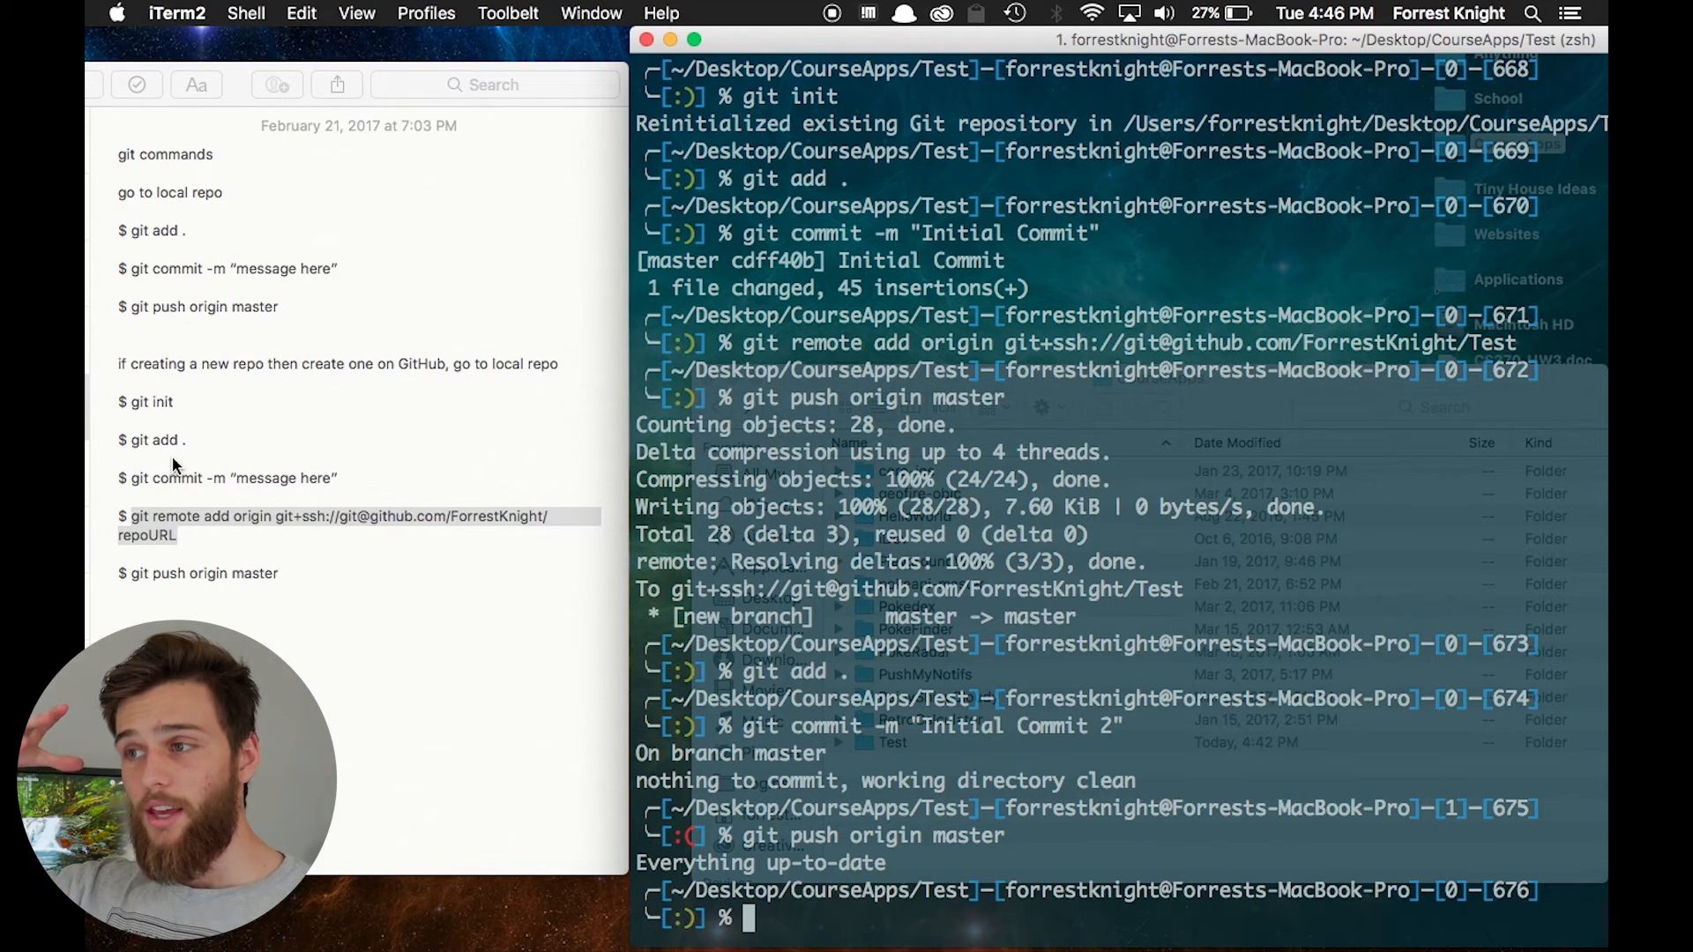